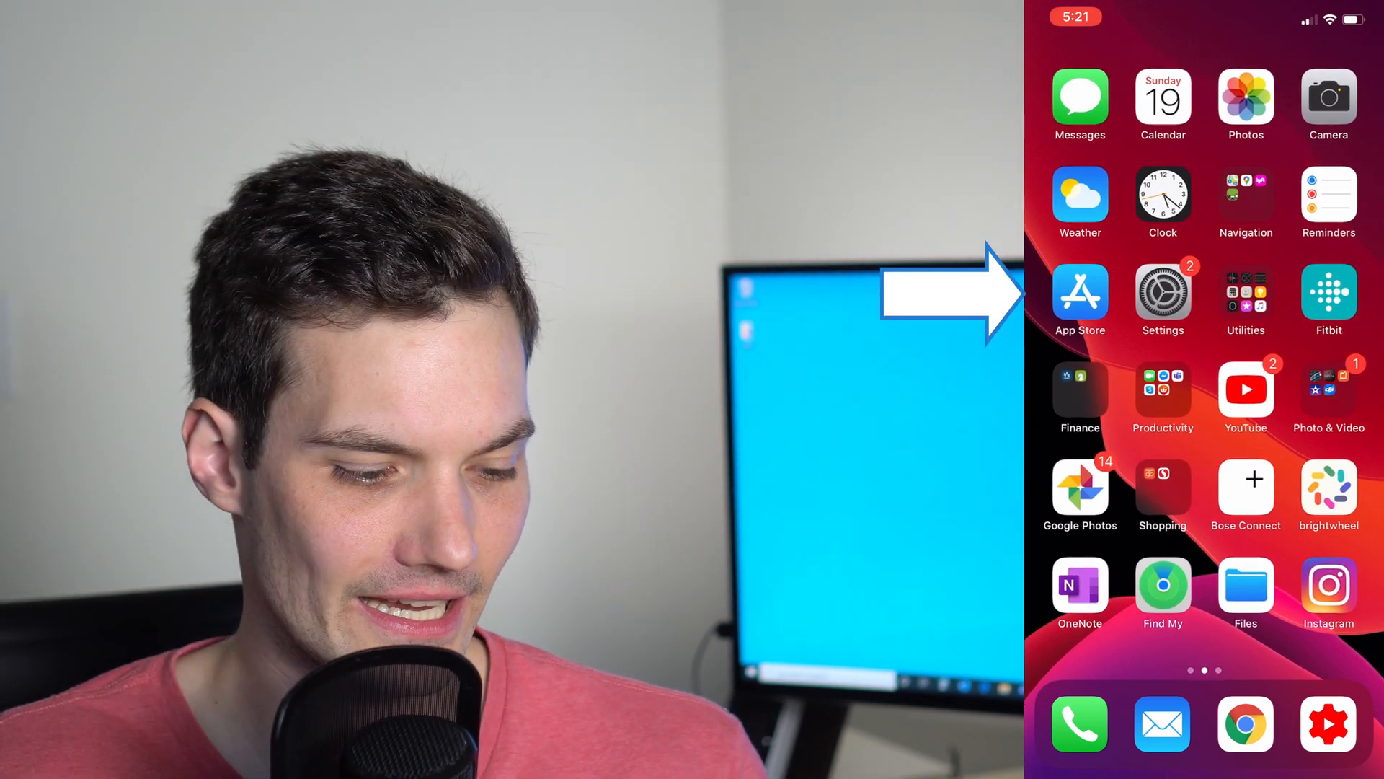
Search the App Store for 'Zoom' to find the app for installation.
left_click(1079, 292)
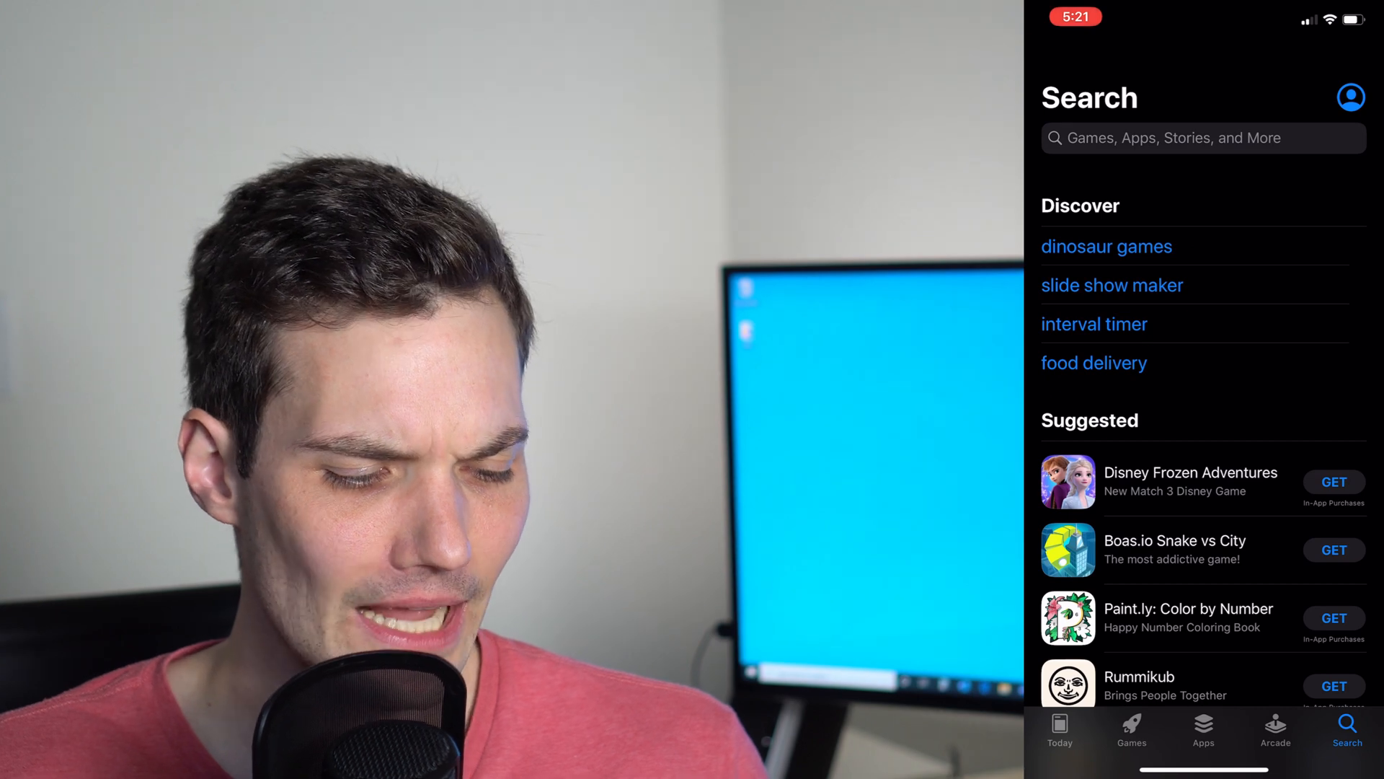
left_click(1193, 139)
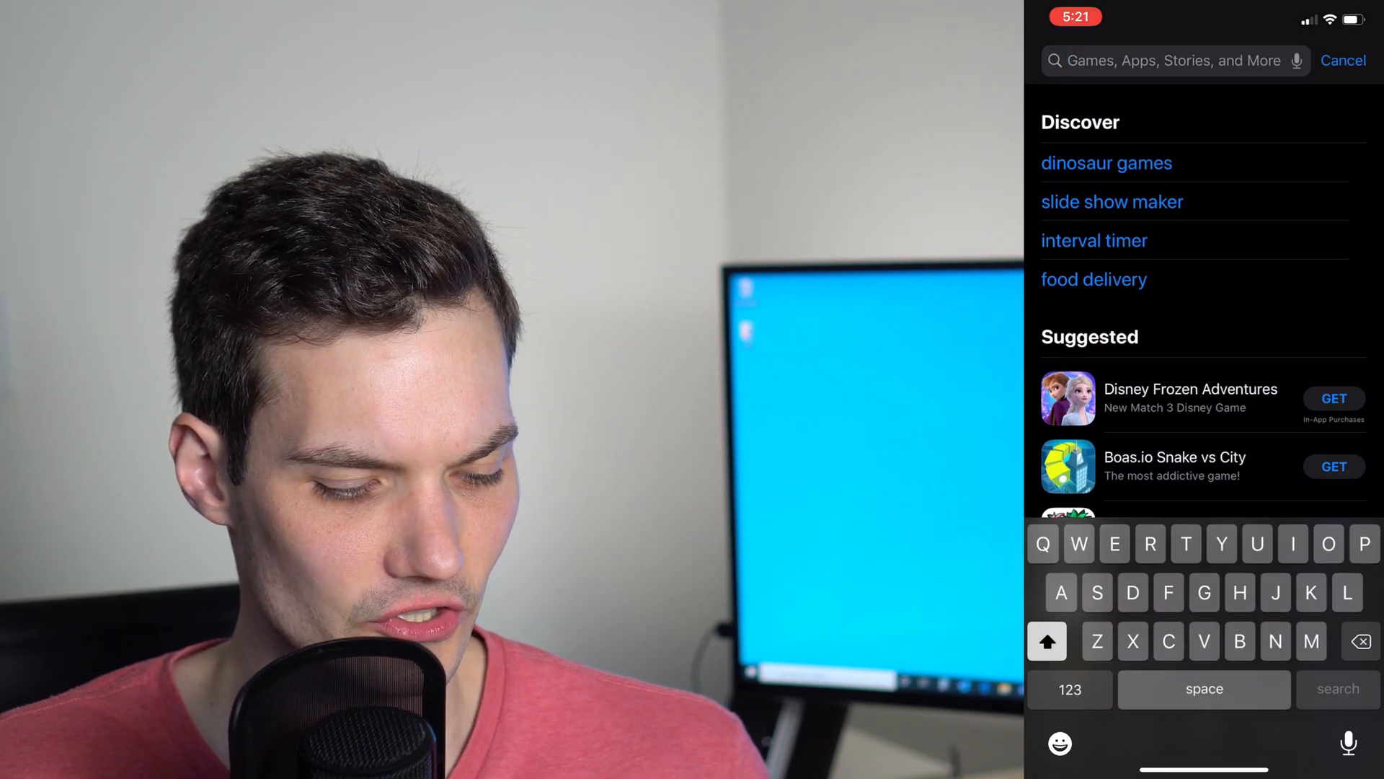
type("Zoom")
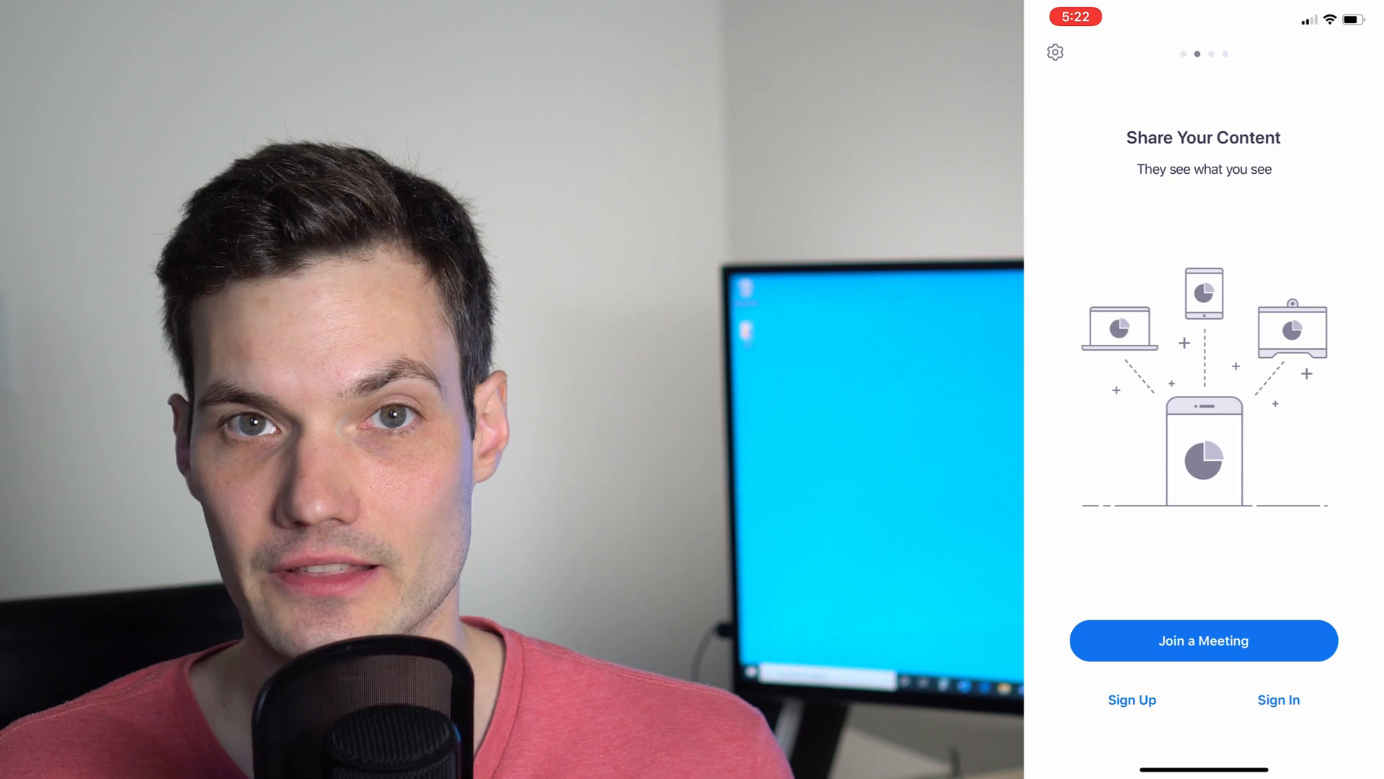
scroll("left", 3)
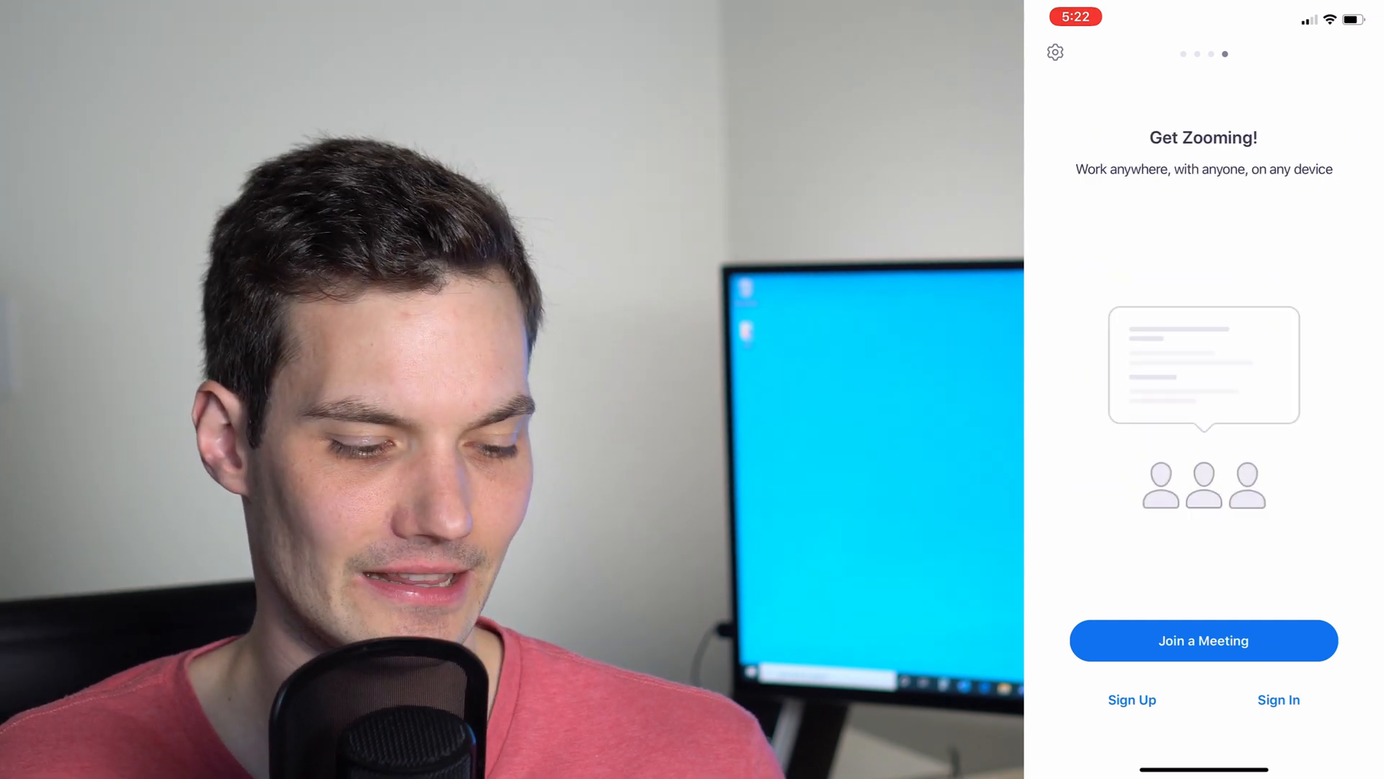
scroll("left", 3)
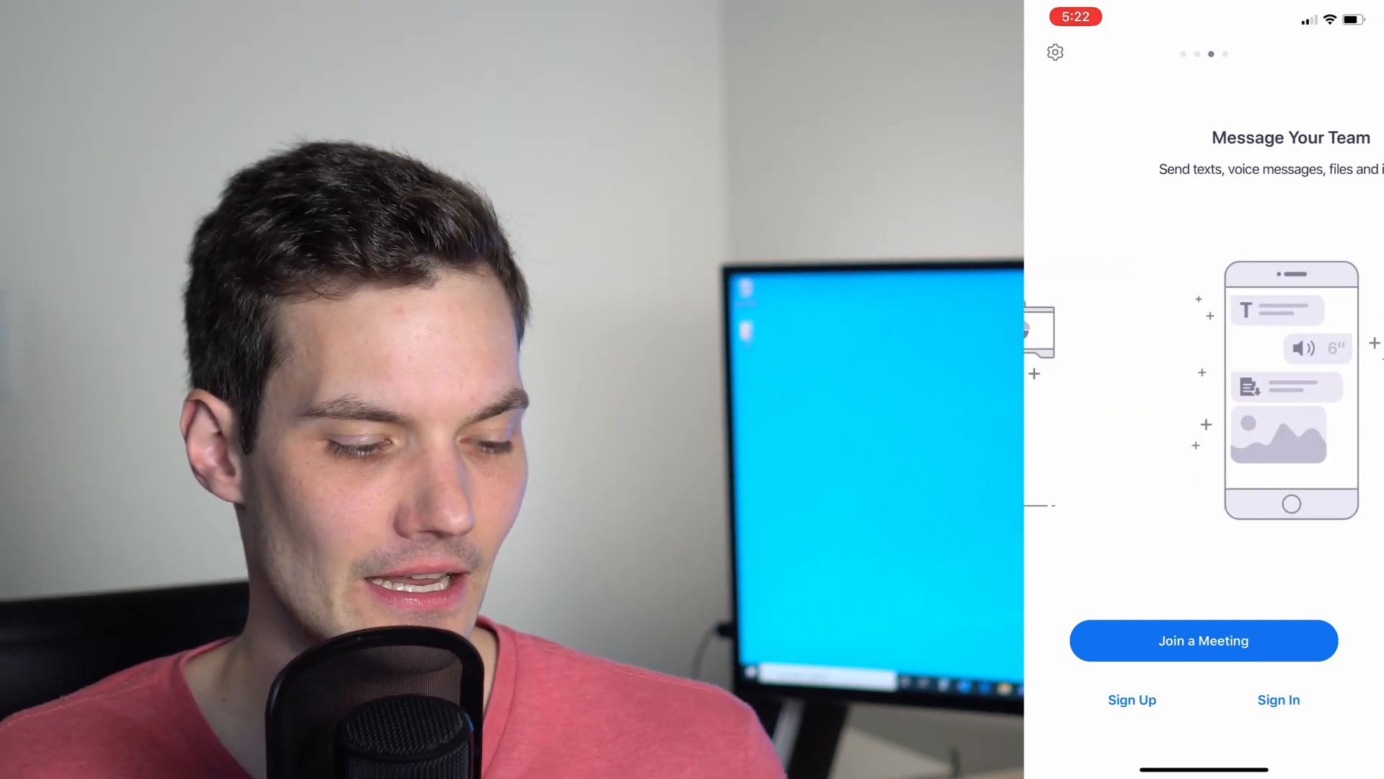
scroll("left", 3)
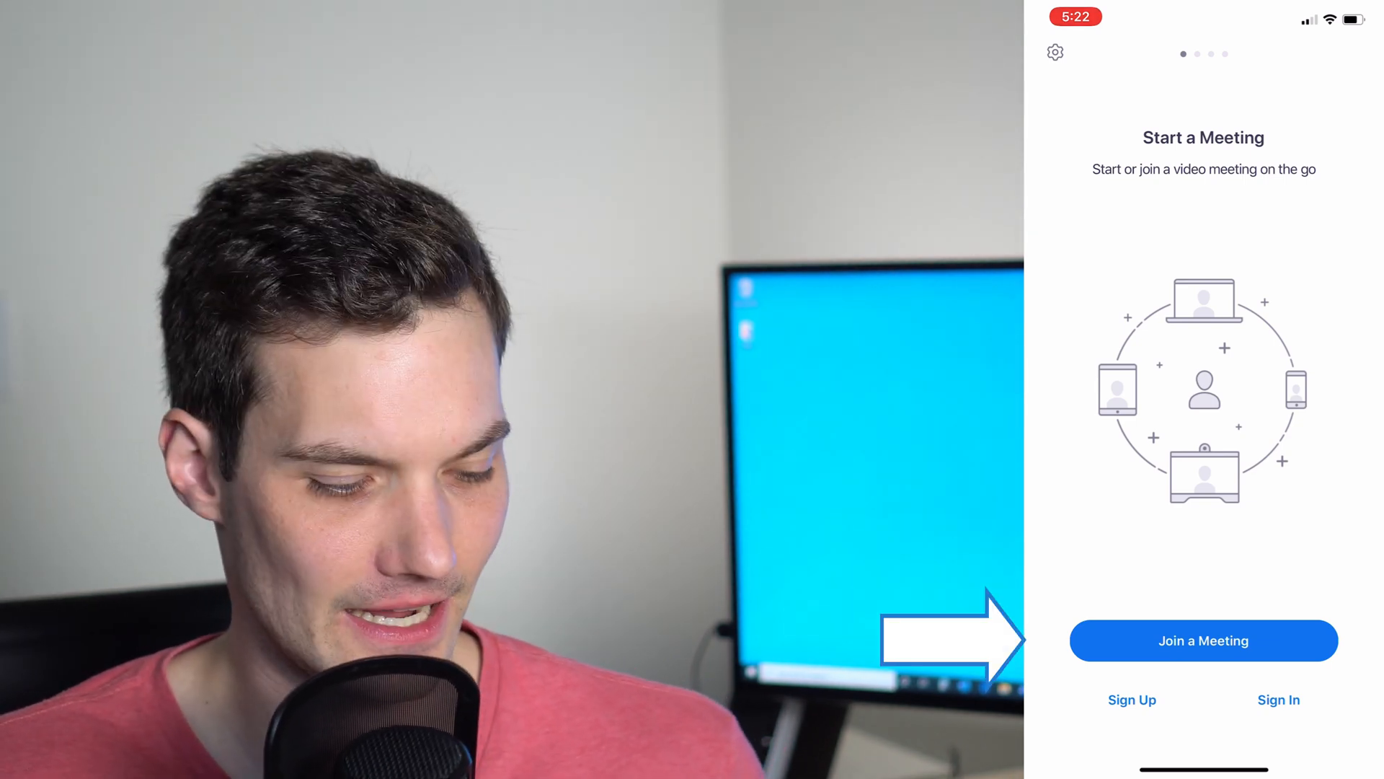
left_click(1202, 640)
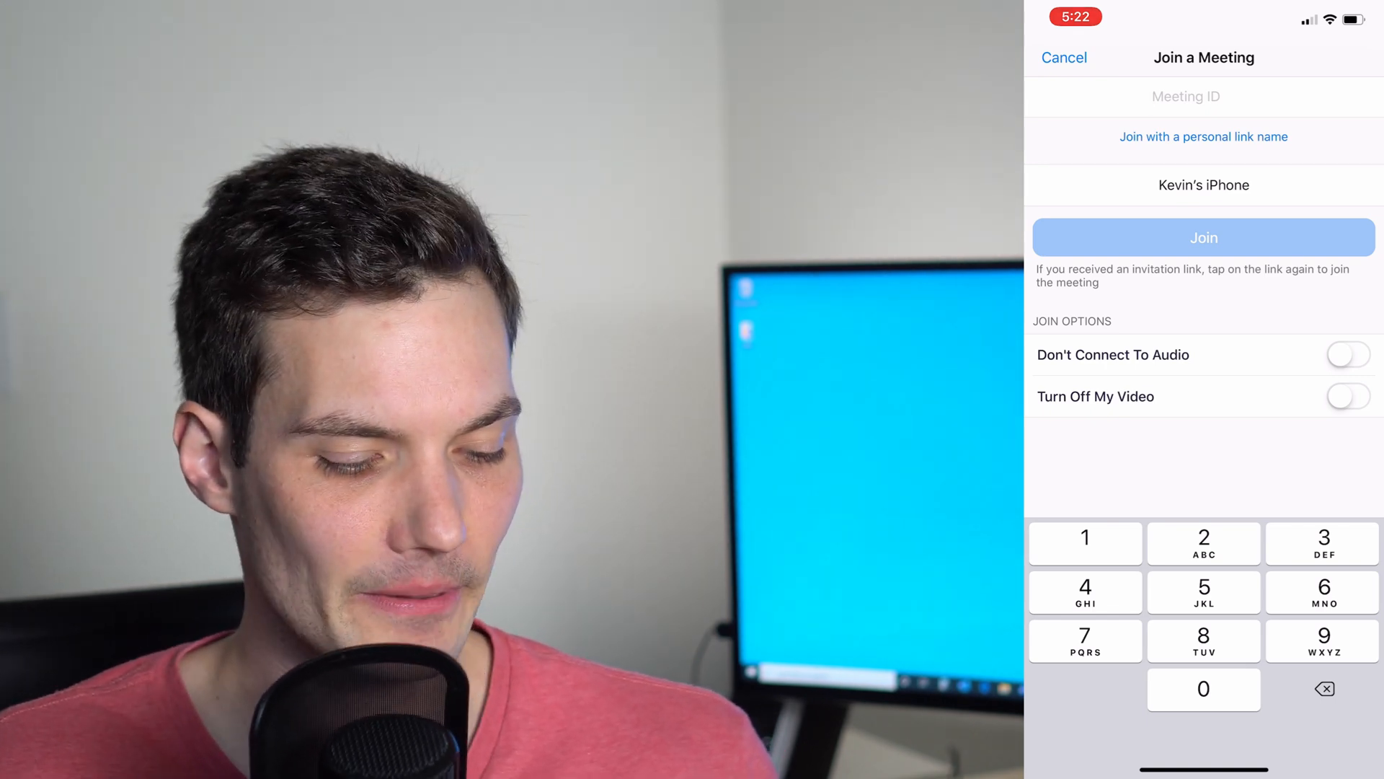
left_click(1202, 184)
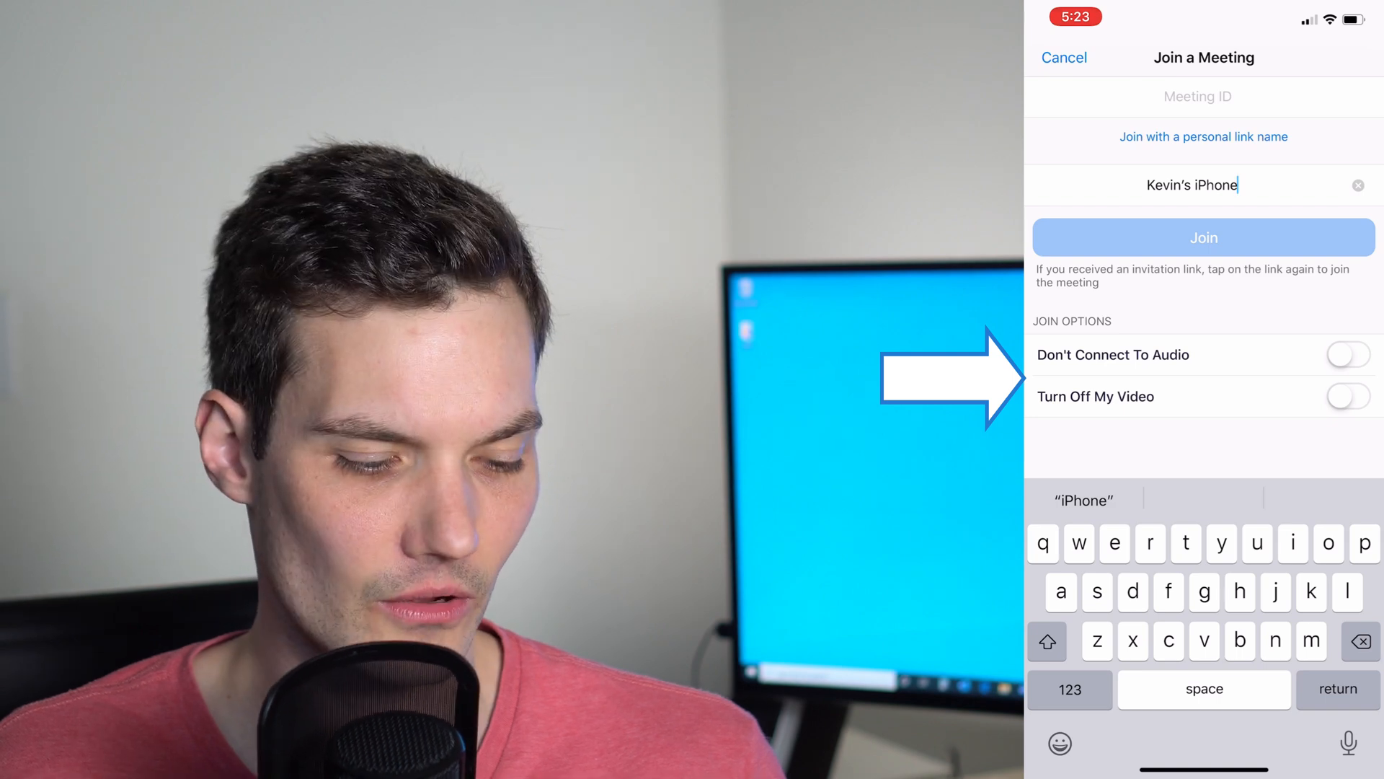
left_click(1349, 354)
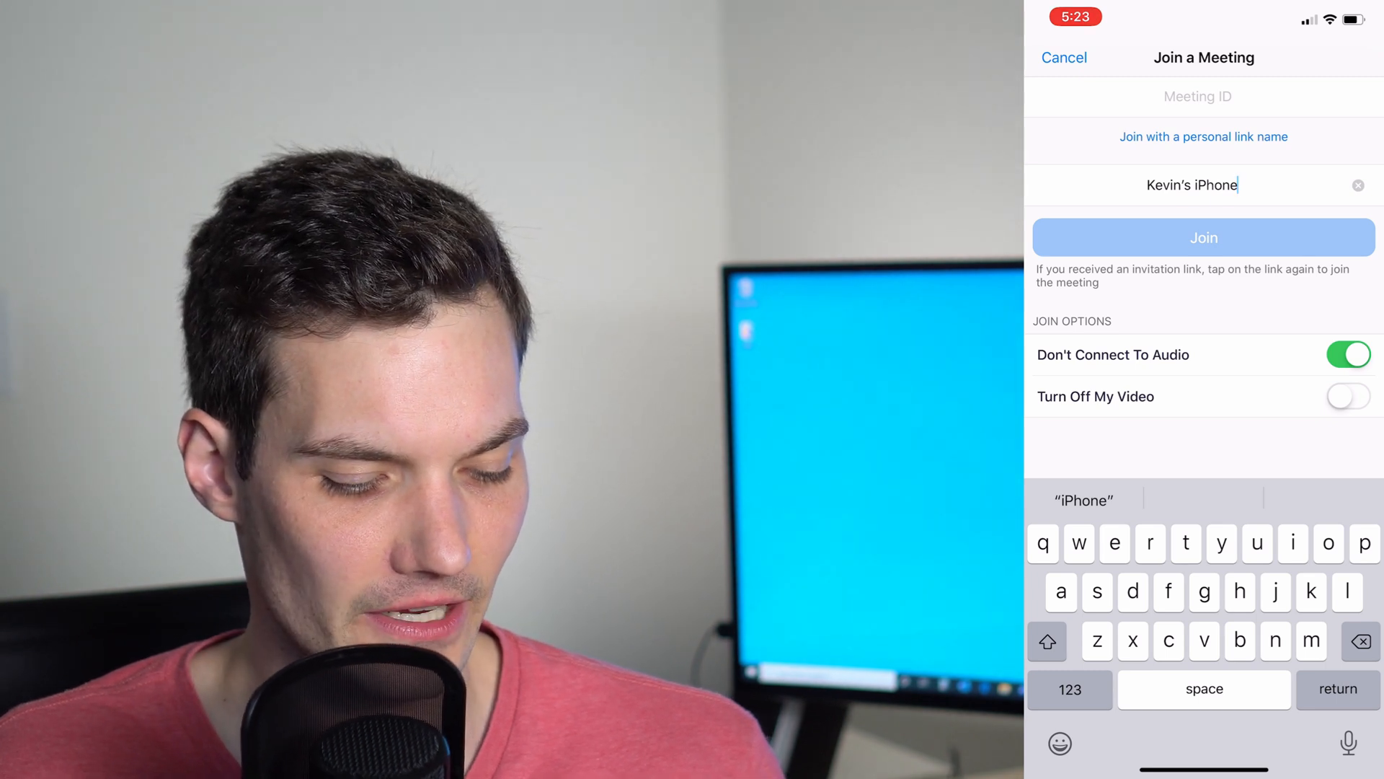
left_click(1346, 395)
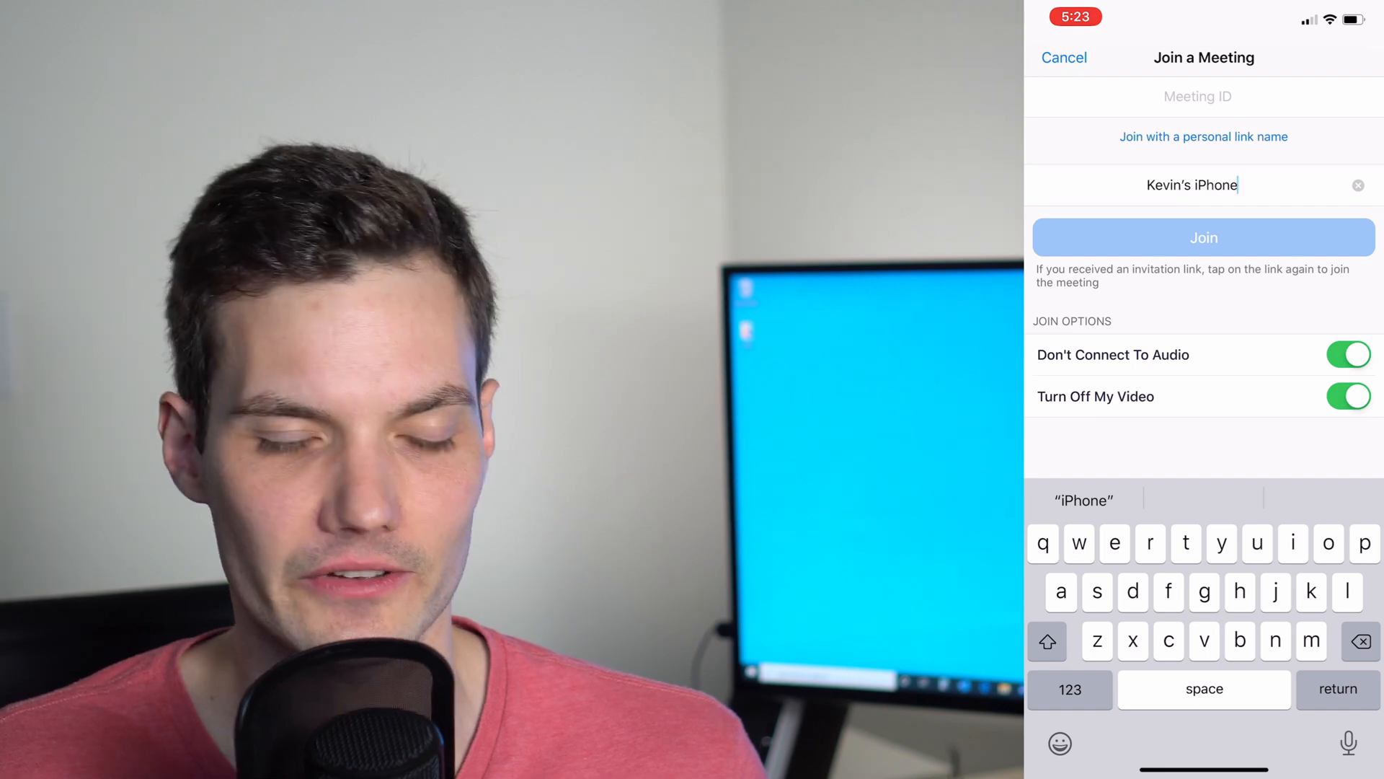
left_click(1064, 57)
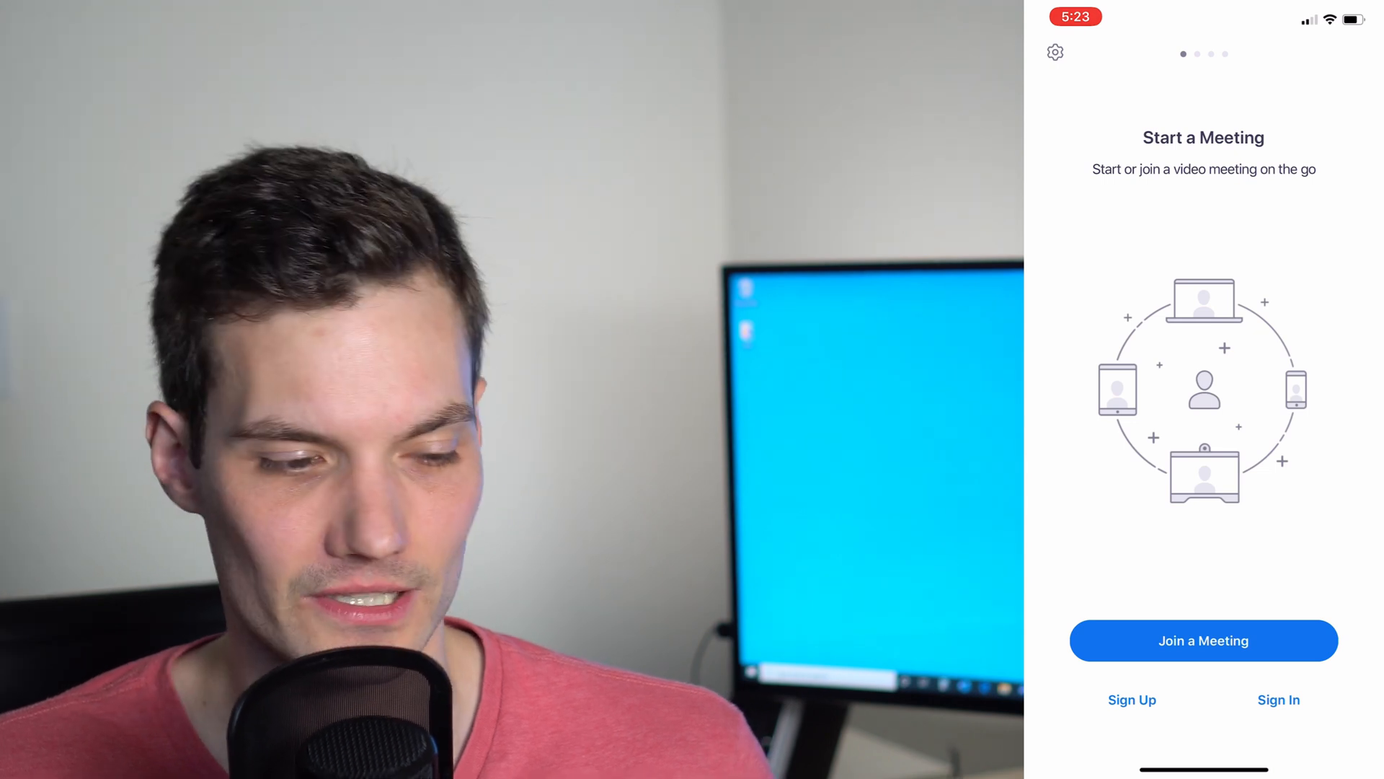
Sign in to Zoom using a Google account, continuing to the sign-in site.
left_click(1277, 699)
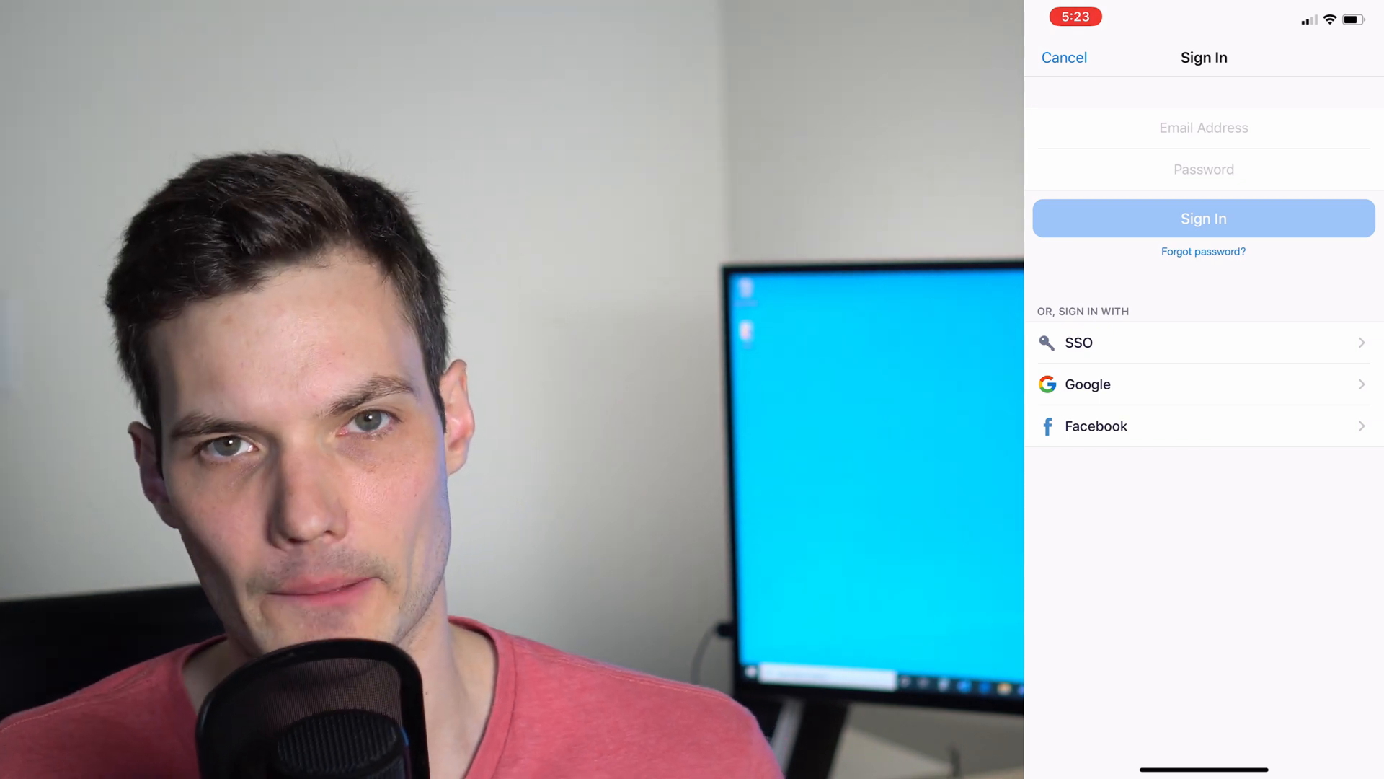
left_click(1087, 383)
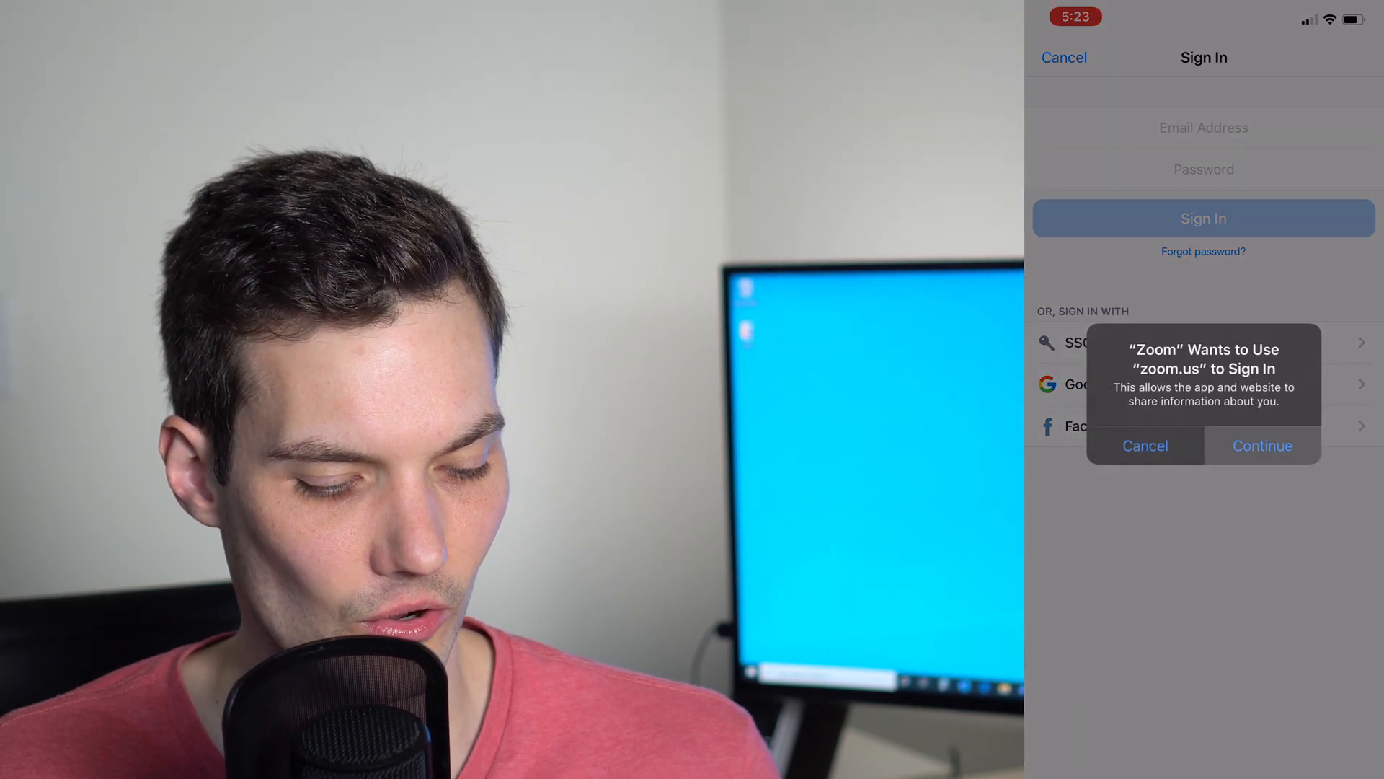
left_click(1262, 446)
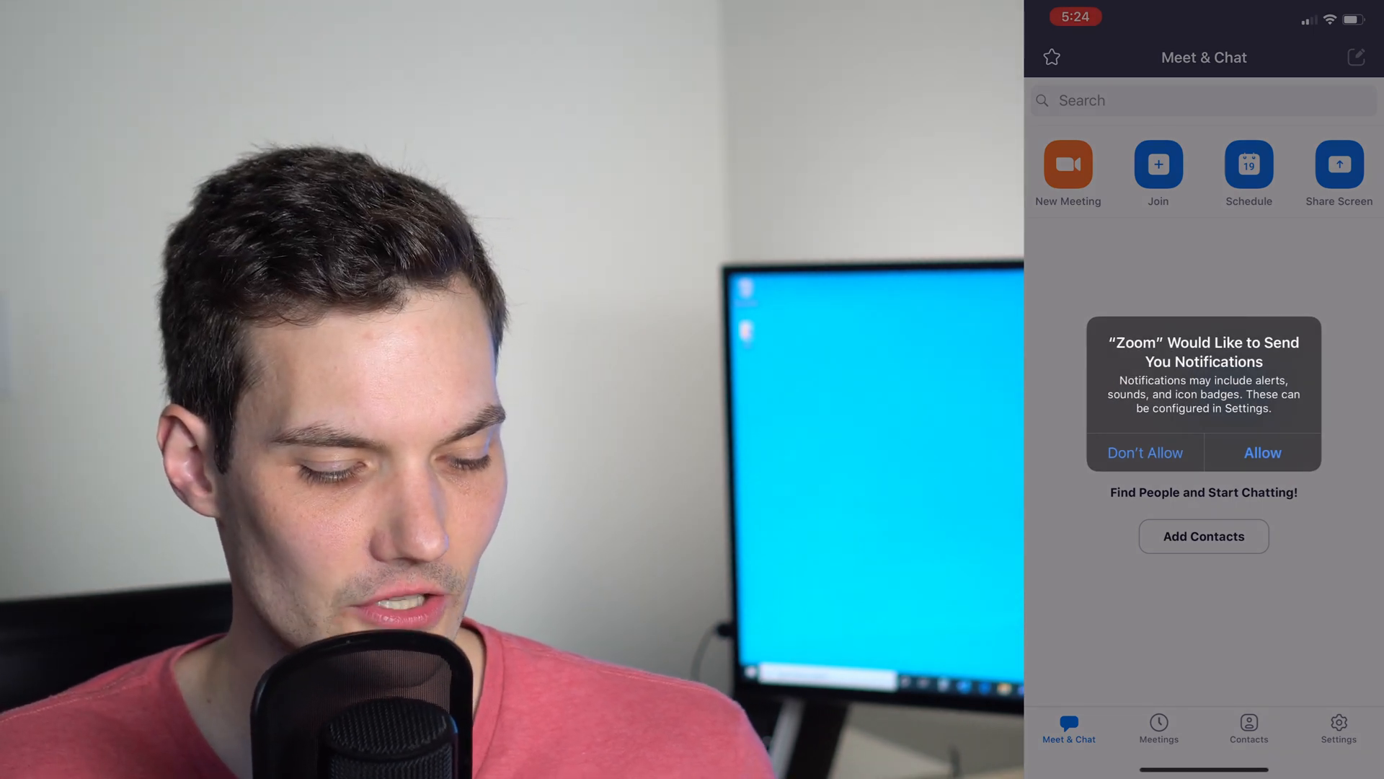
Allow Zoom notifications and calendar access, reaching the Meet & Chat home.
left_click(1261, 451)
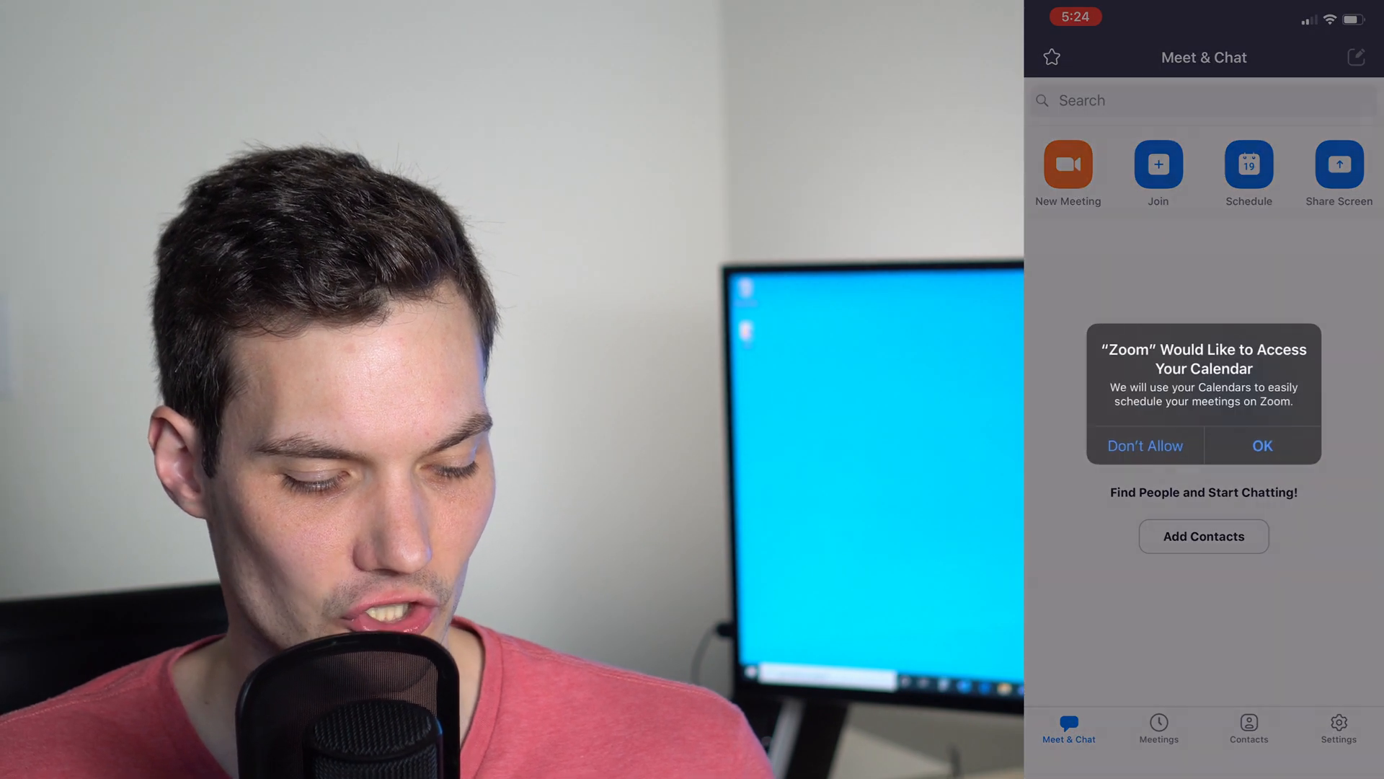
left_click(1144, 446)
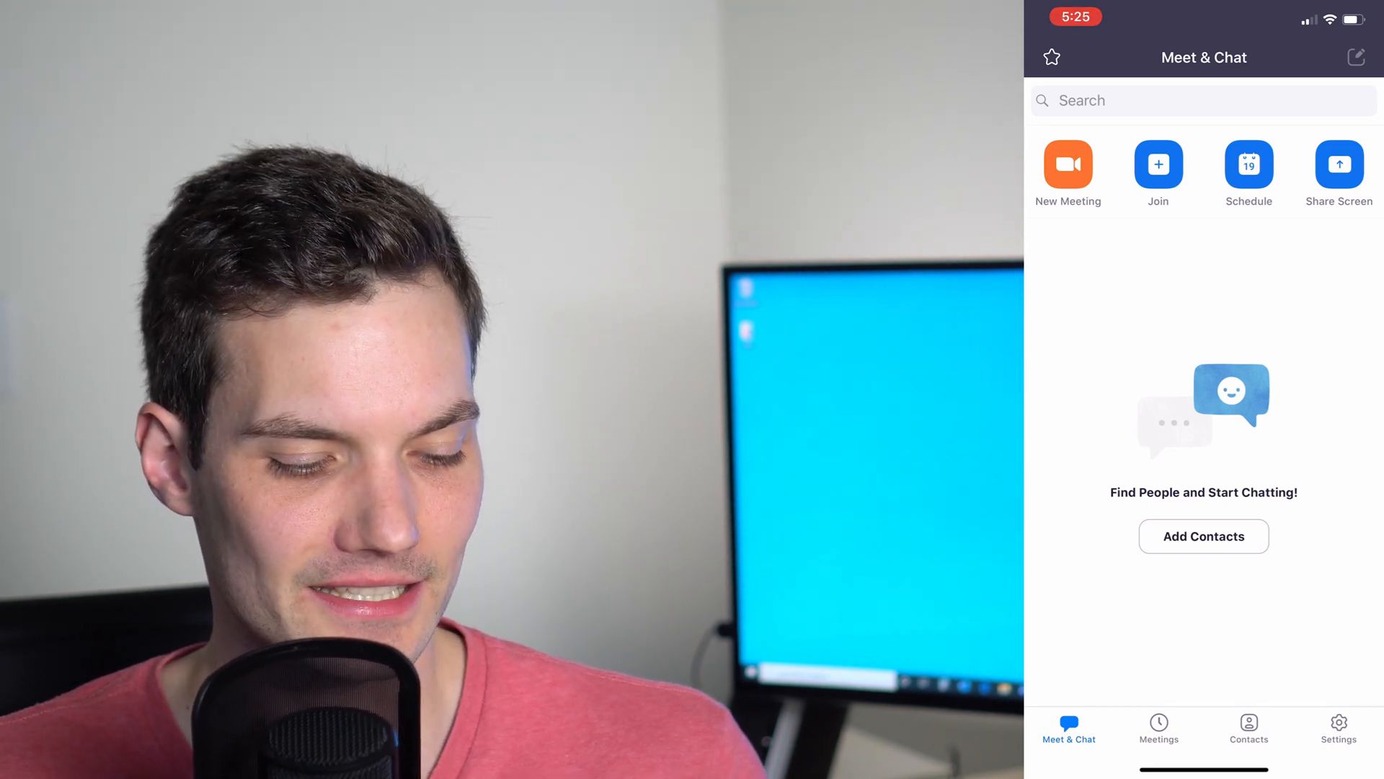
left_click(1157, 164)
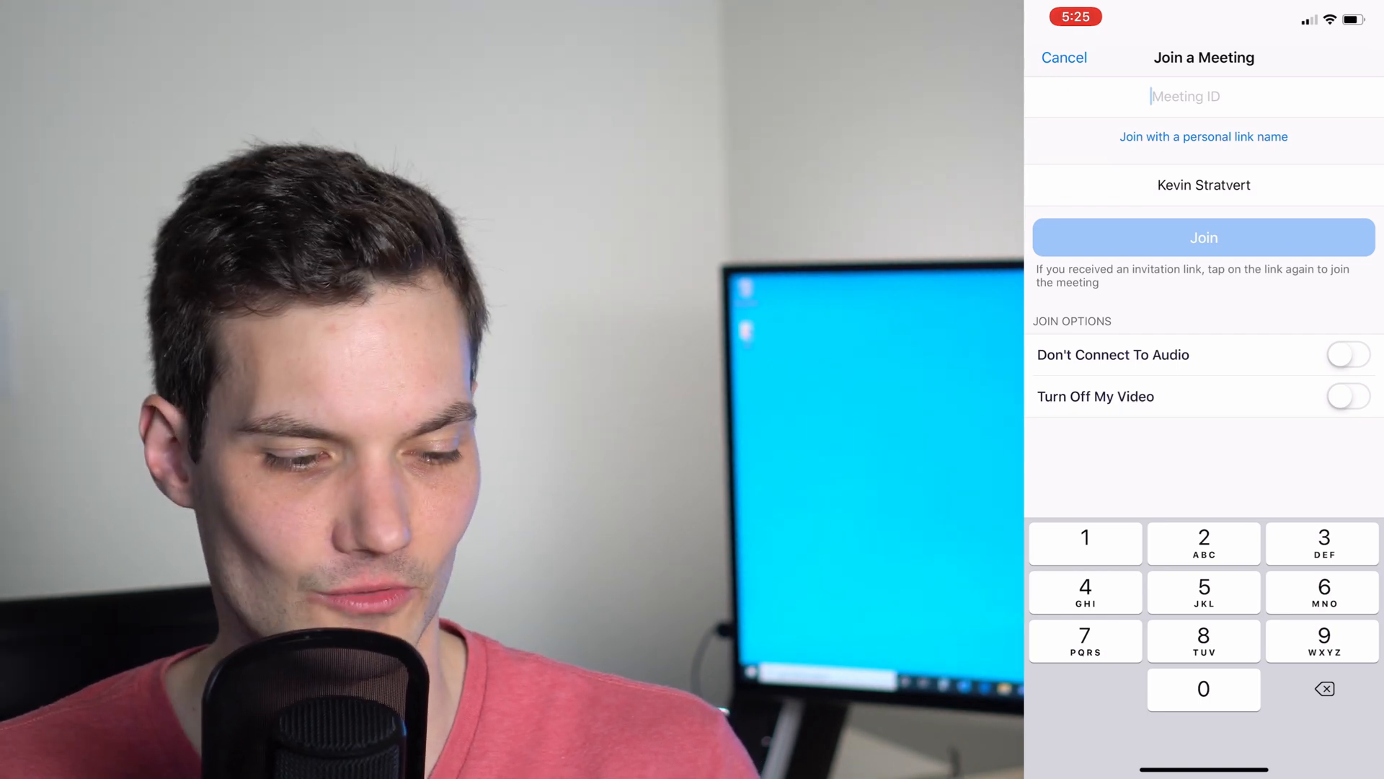
left_click(1064, 58)
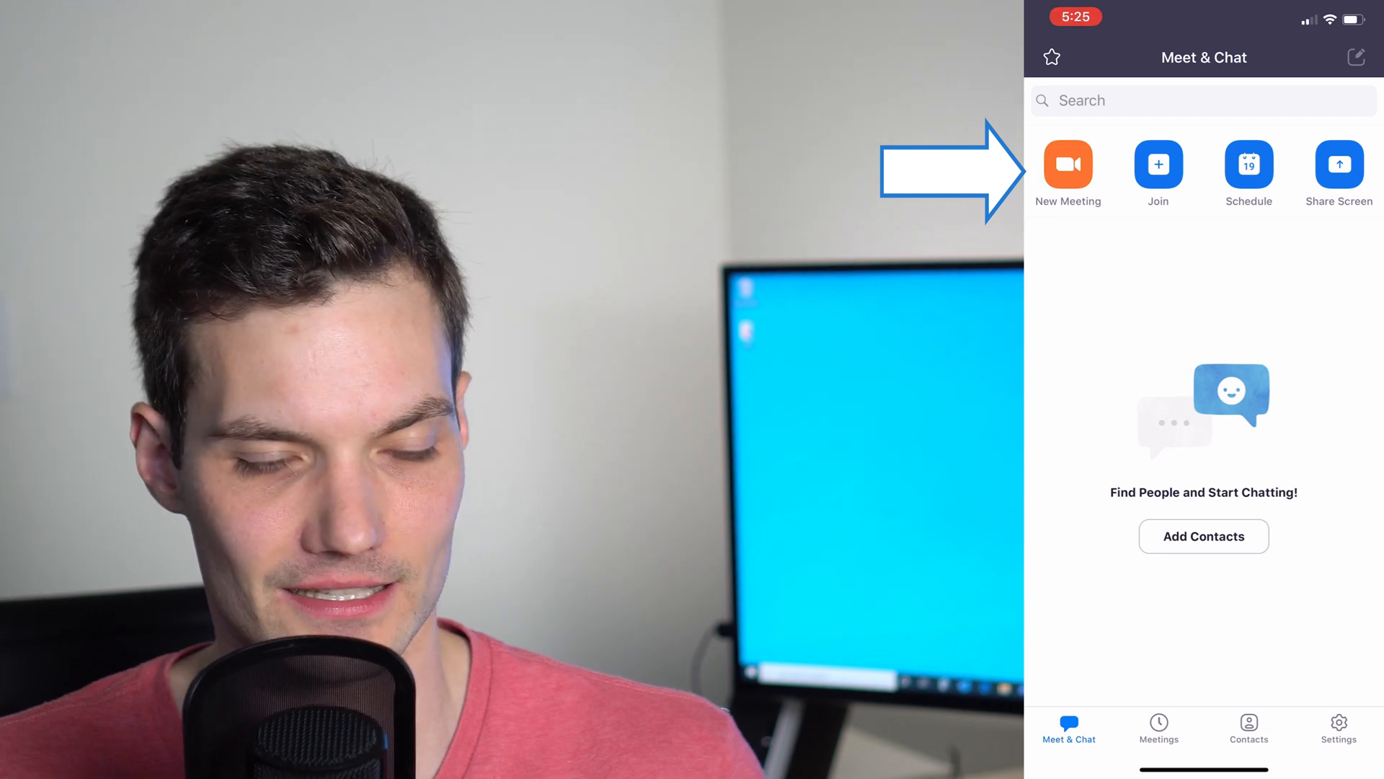
Start a new meeting with camera access allowed and audio joined over the internet.
left_click(1067, 164)
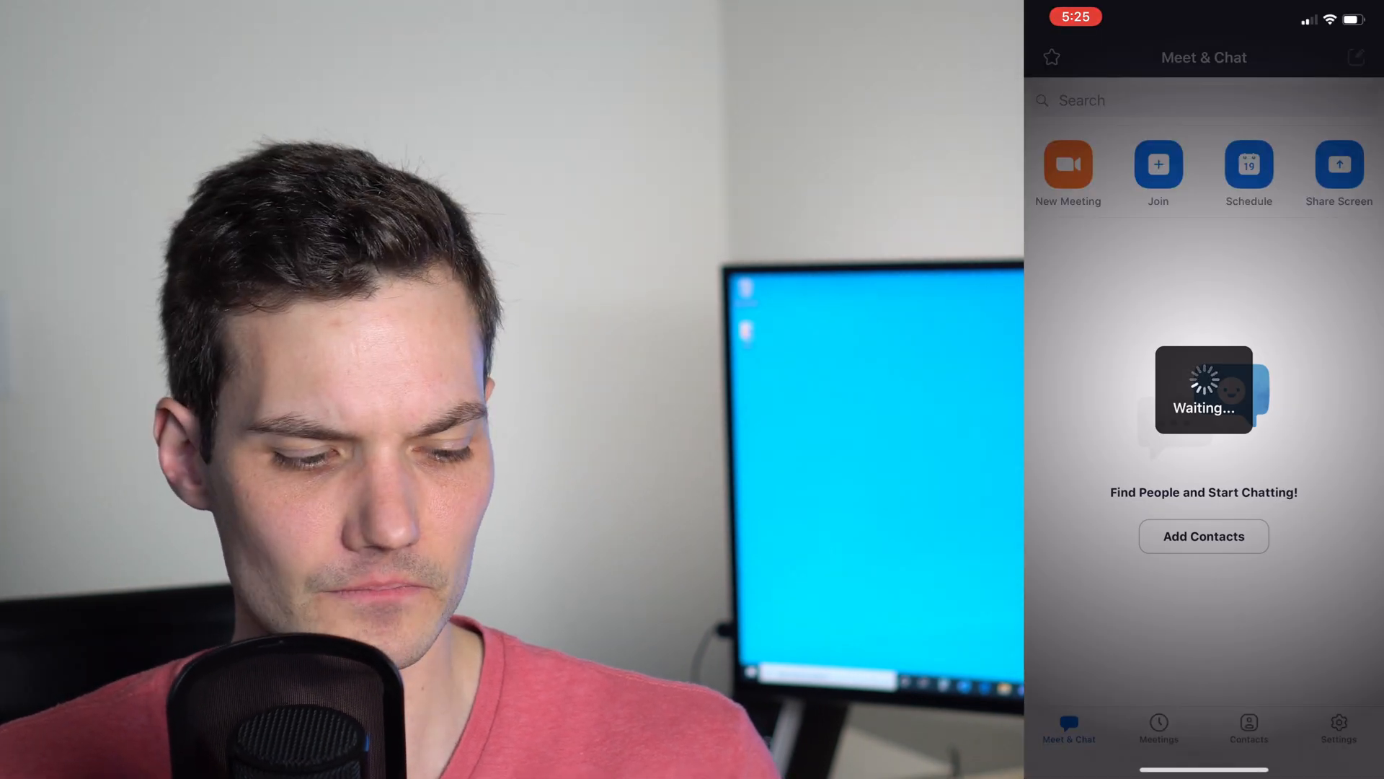
left_click(1067, 164)
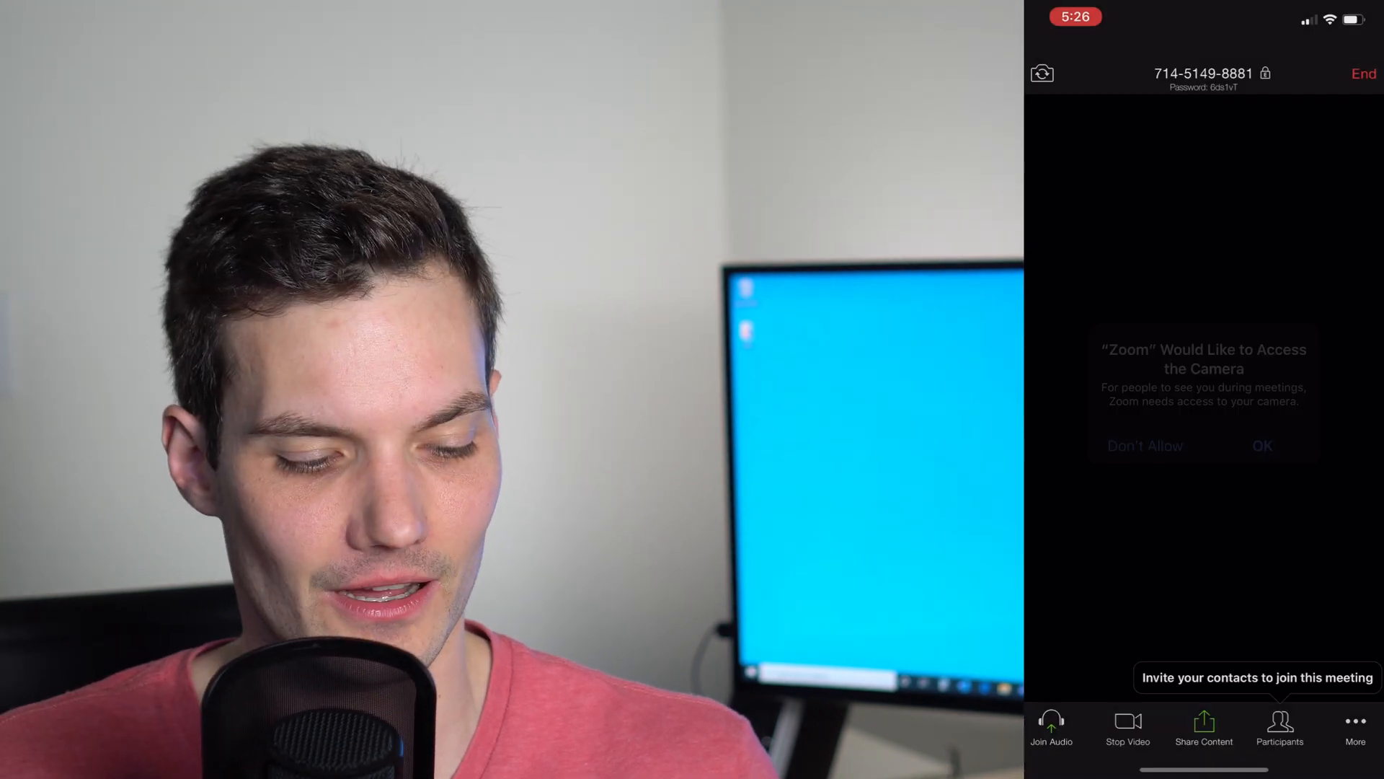
left_click(1262, 446)
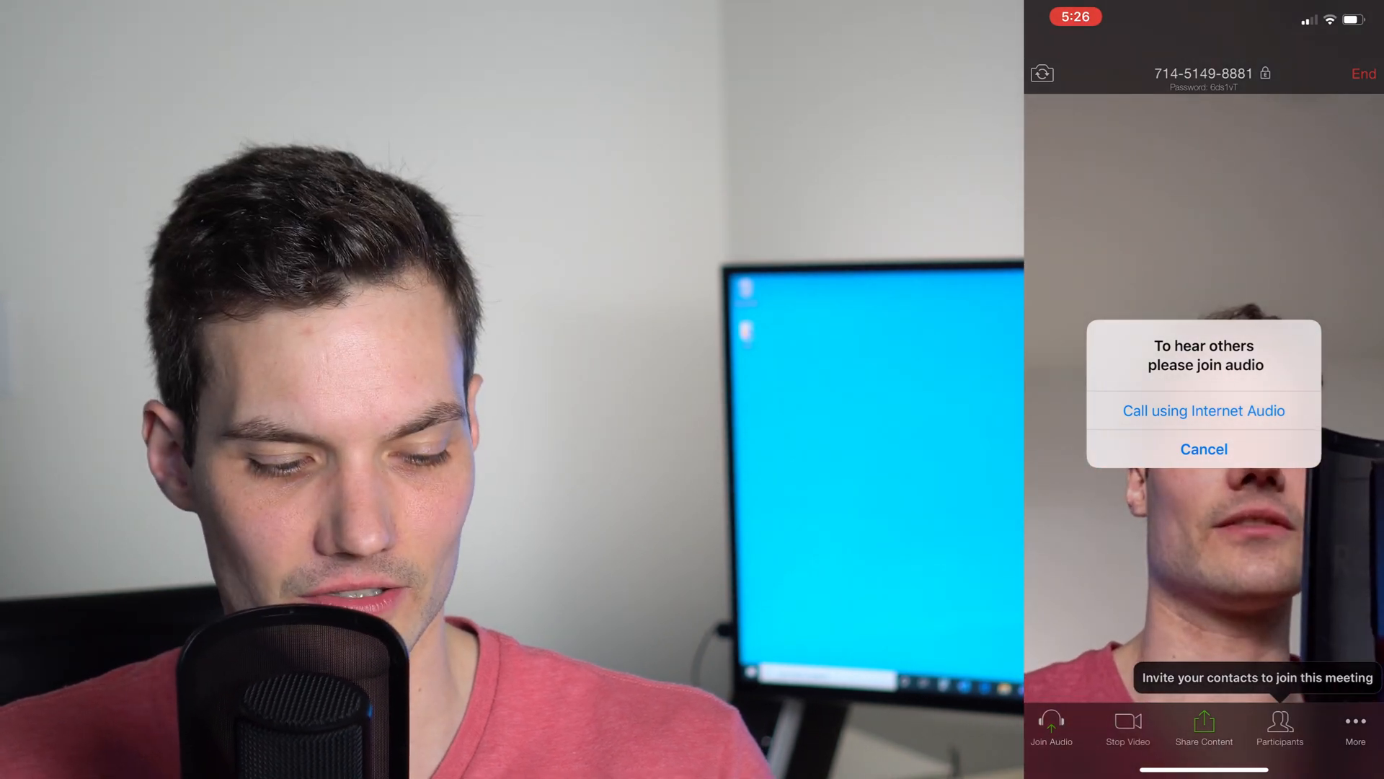
left_click(1202, 410)
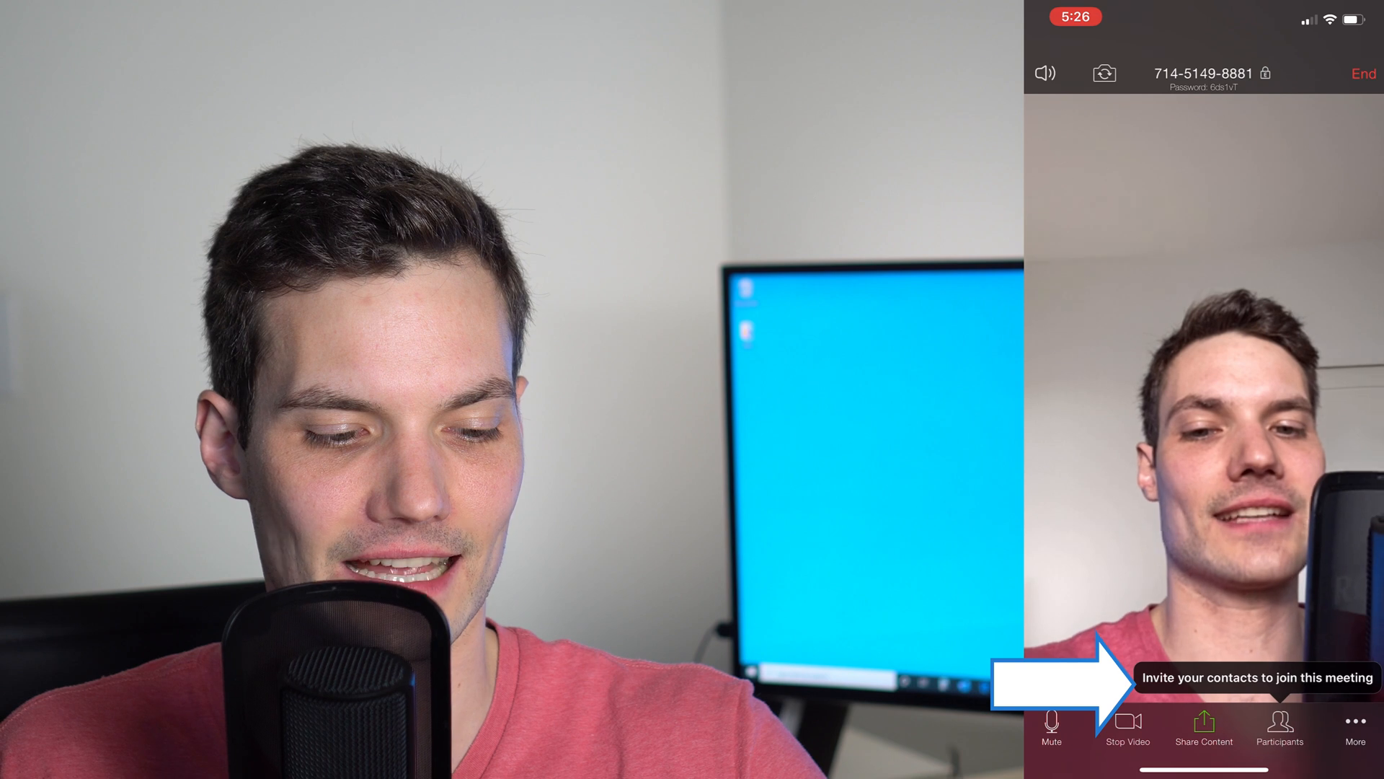
left_click(1279, 729)
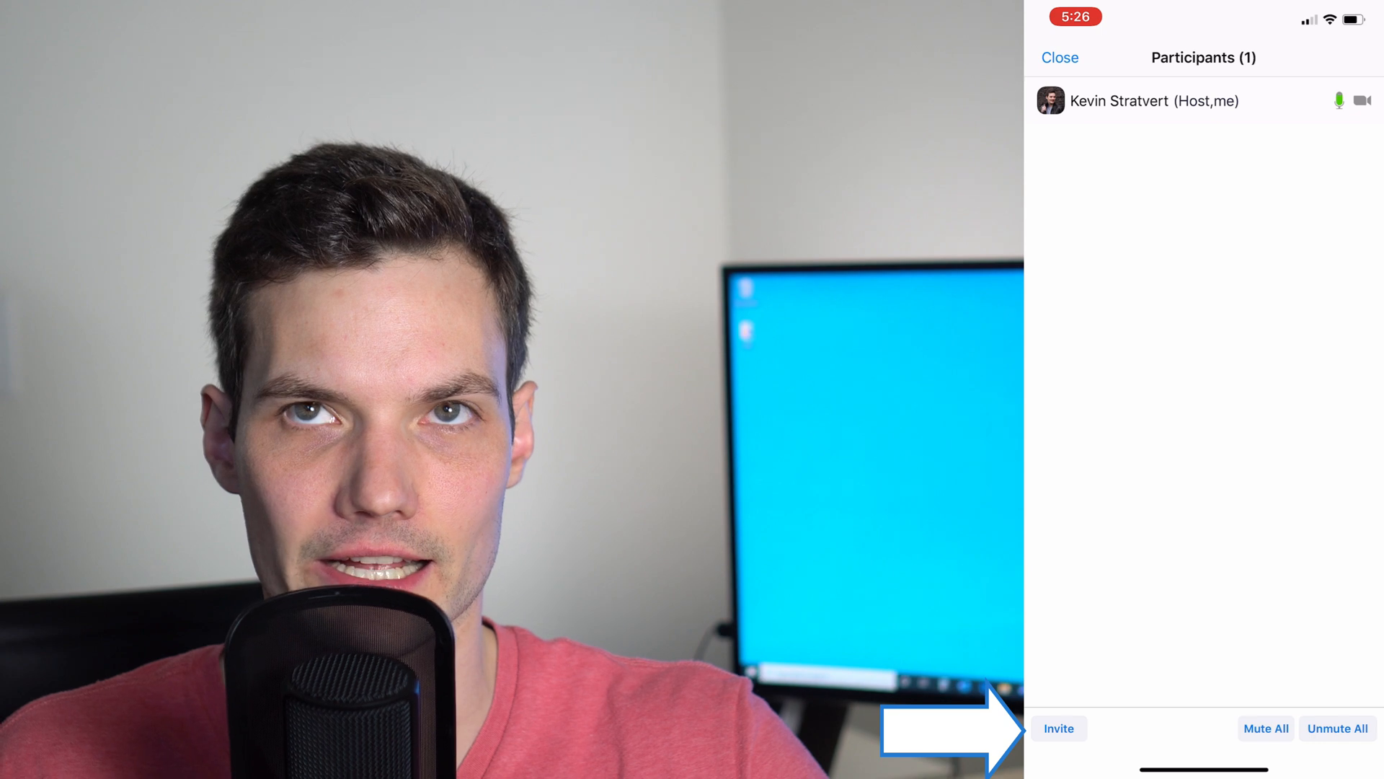
left_click(1058, 726)
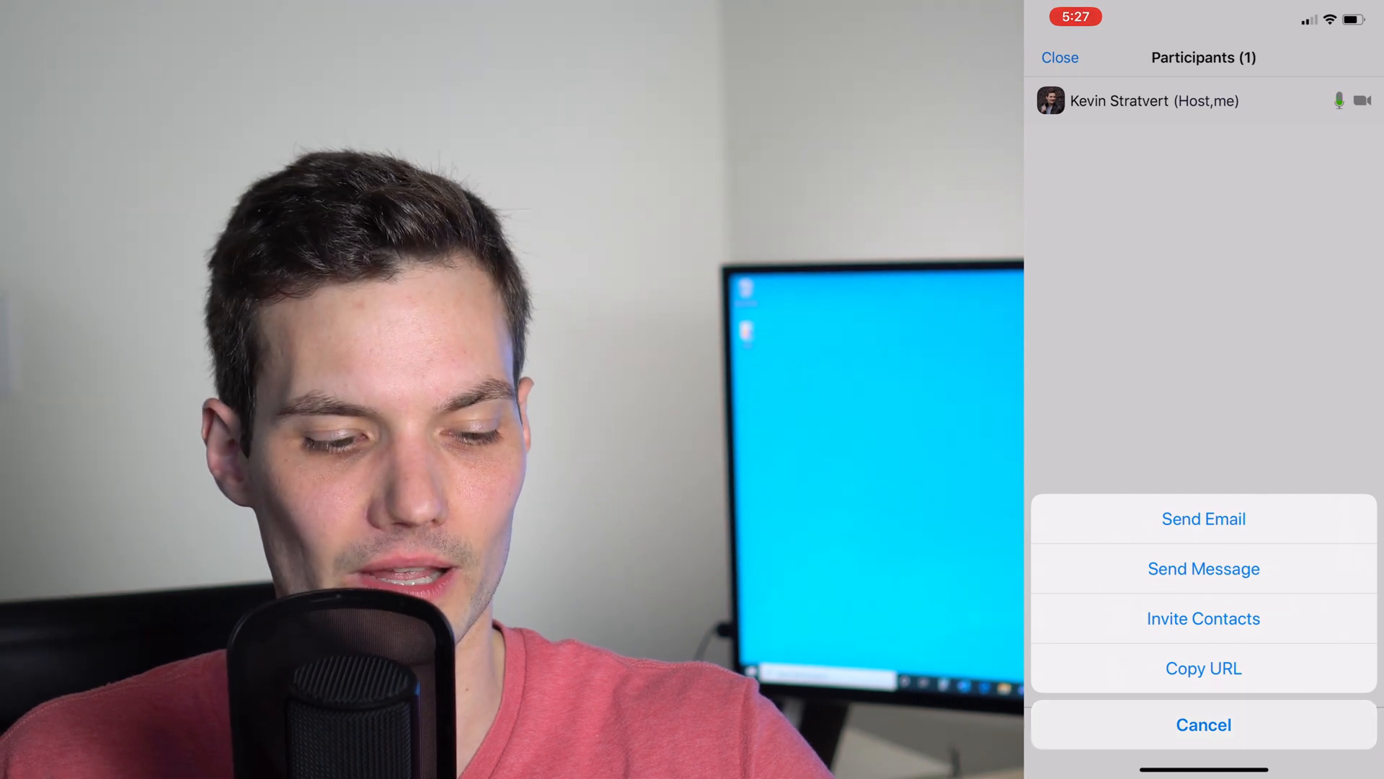
left_click(1203, 725)
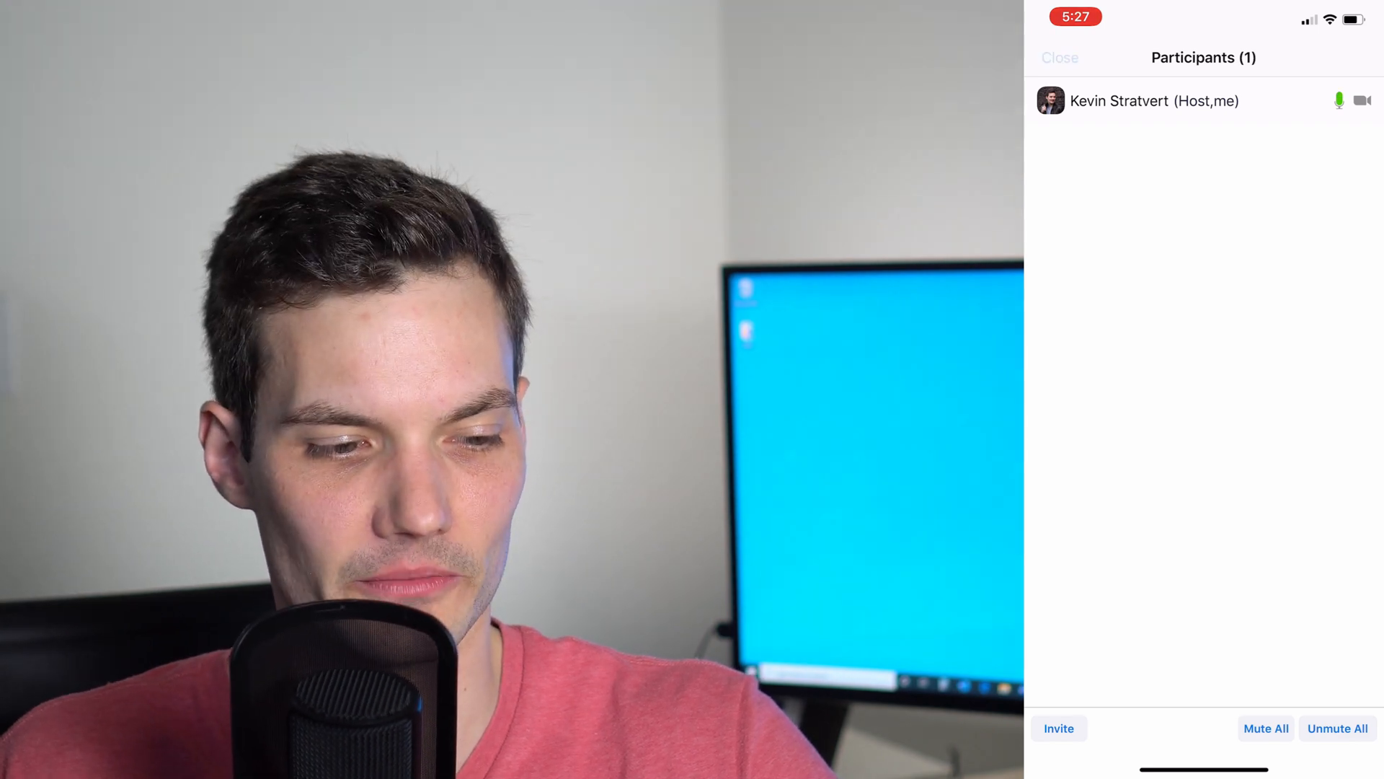
left_click(1059, 58)
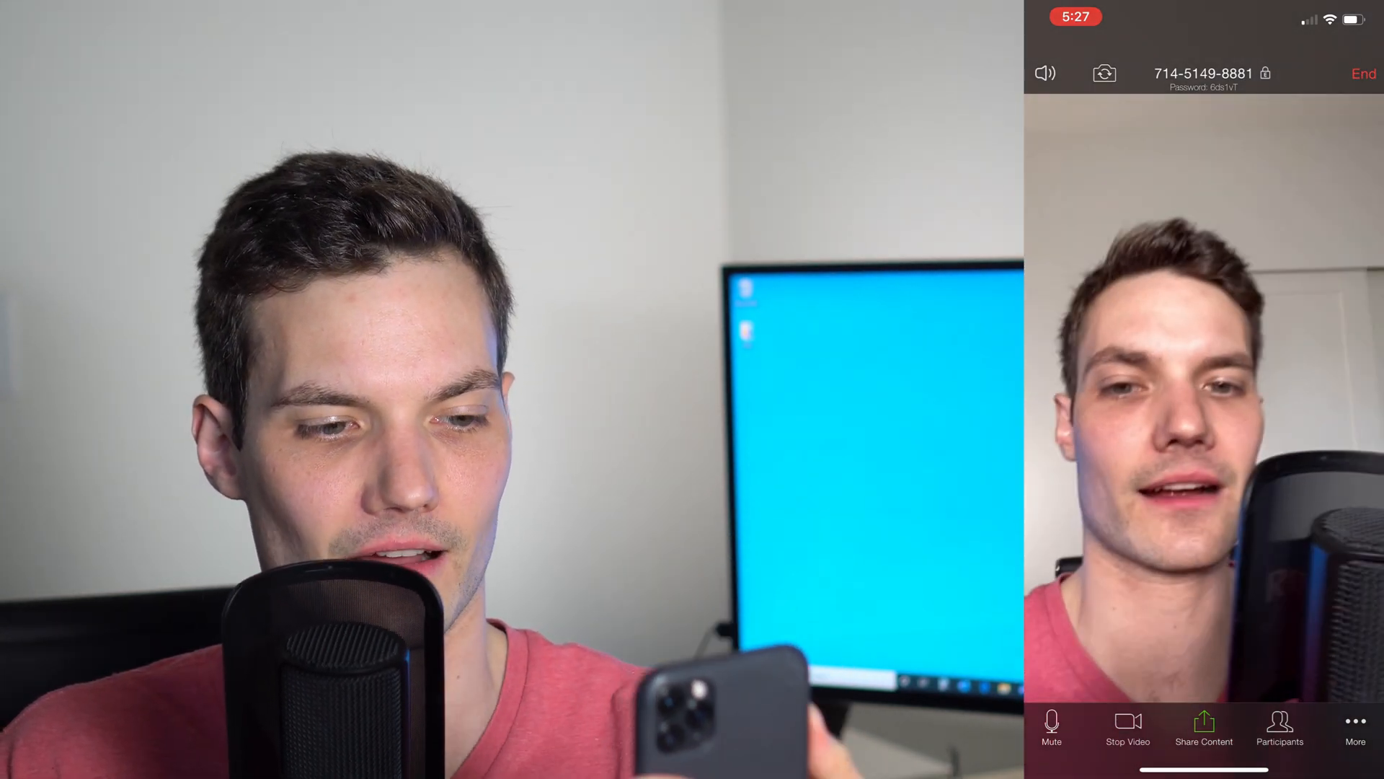
Turn my video off and back on in the meeting.
left_click(1128, 728)
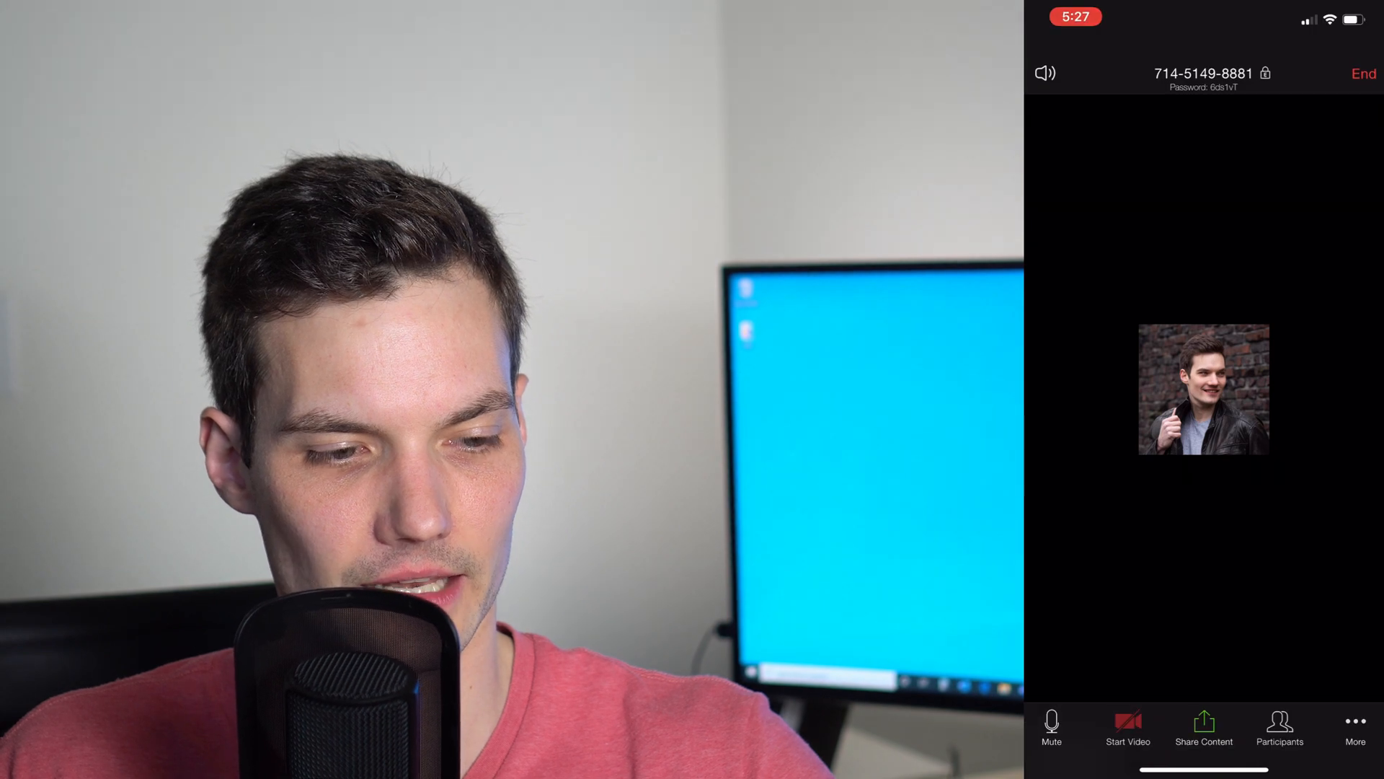
left_click(1127, 728)
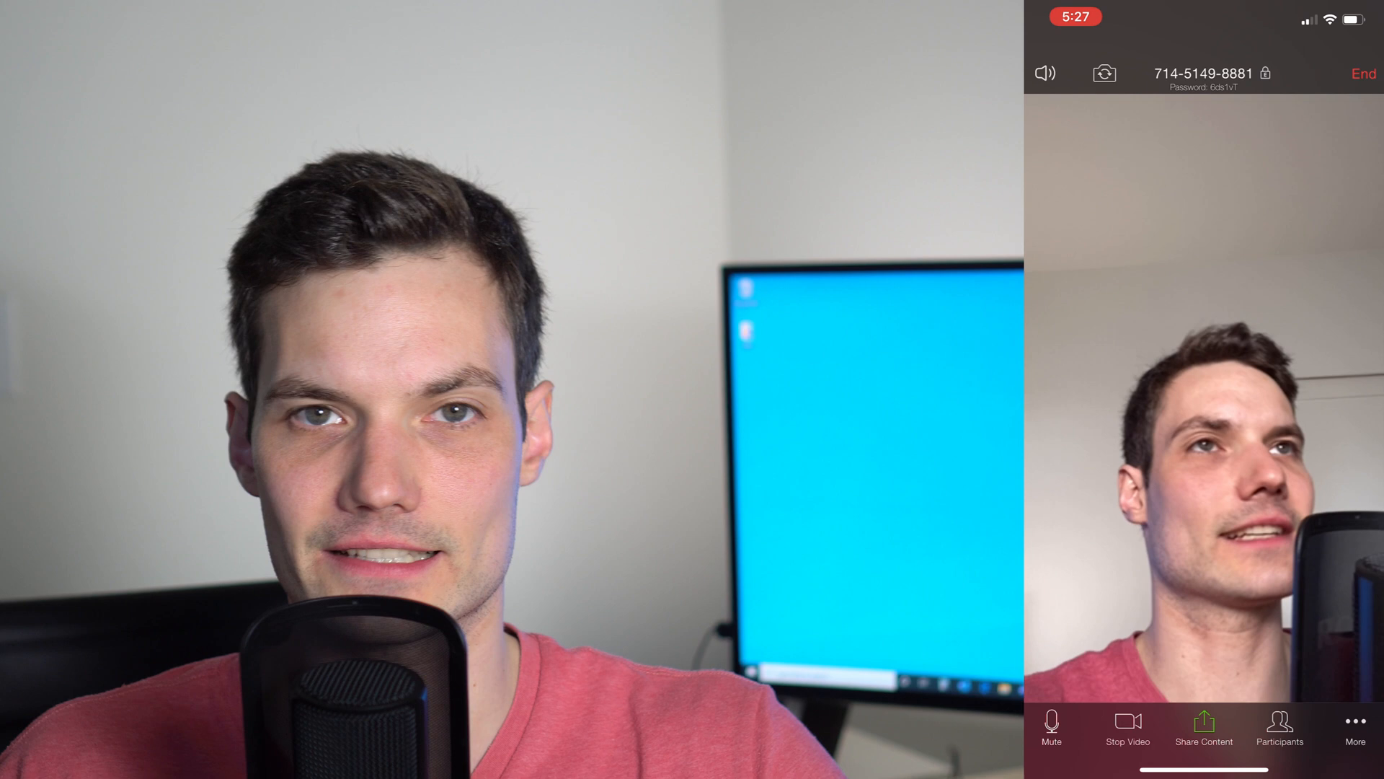
Bring up the content sharing sources list, then dismiss it.
left_click(1202, 729)
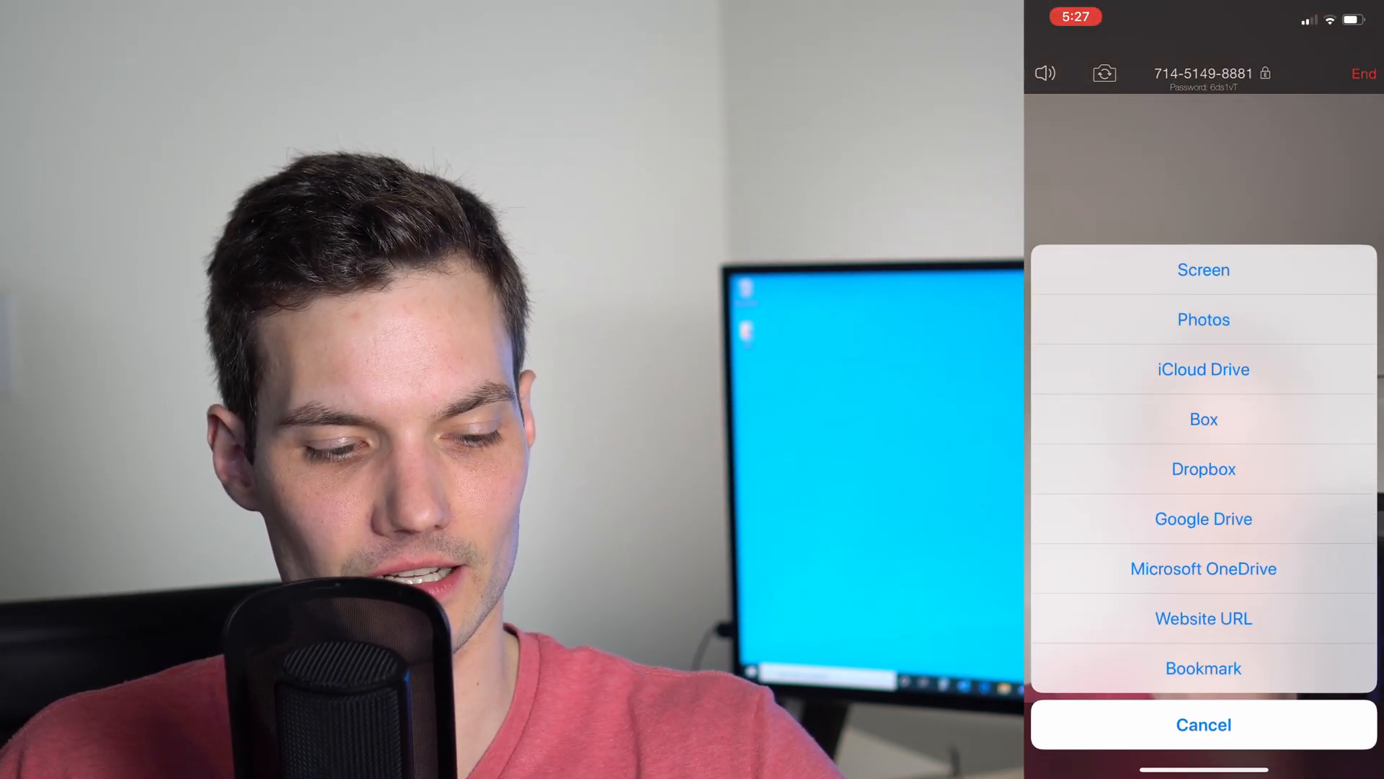
left_click(1203, 724)
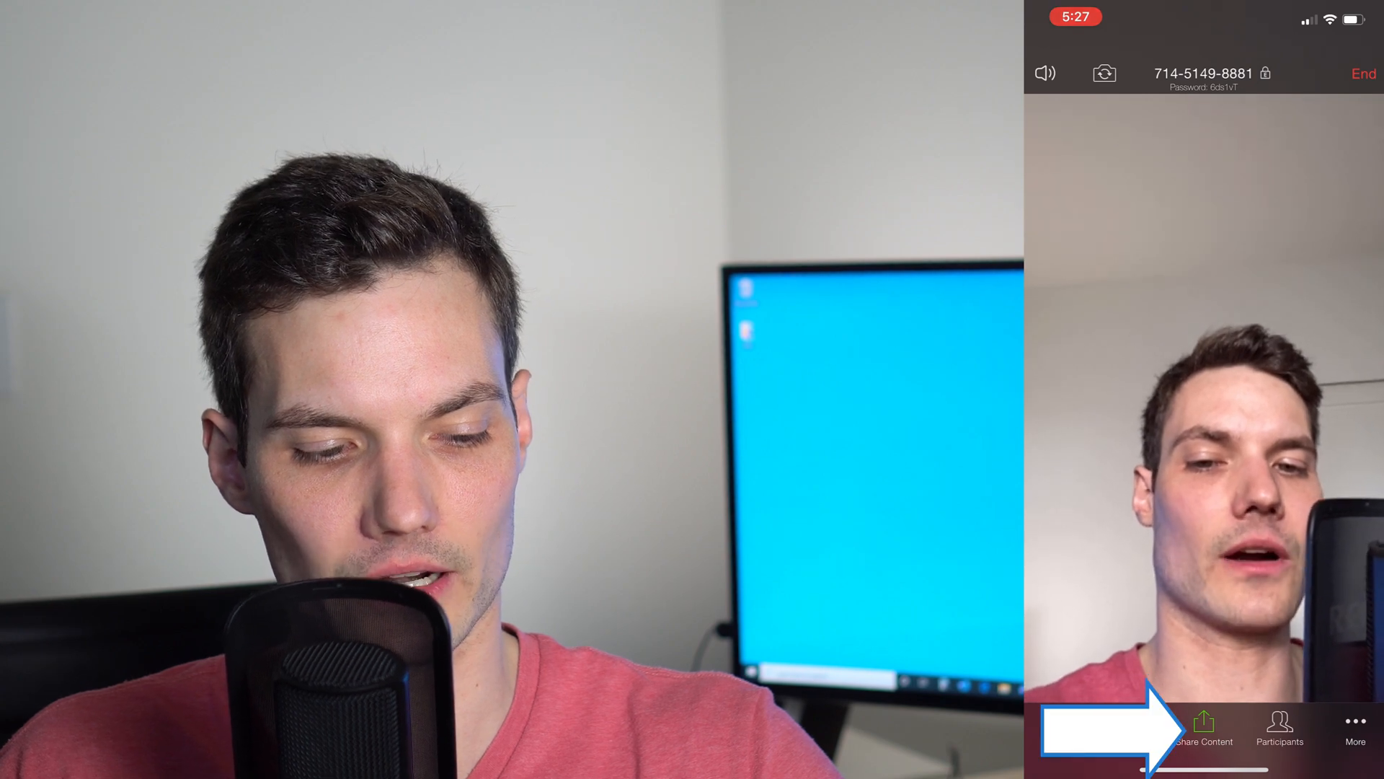
left_click(1203, 740)
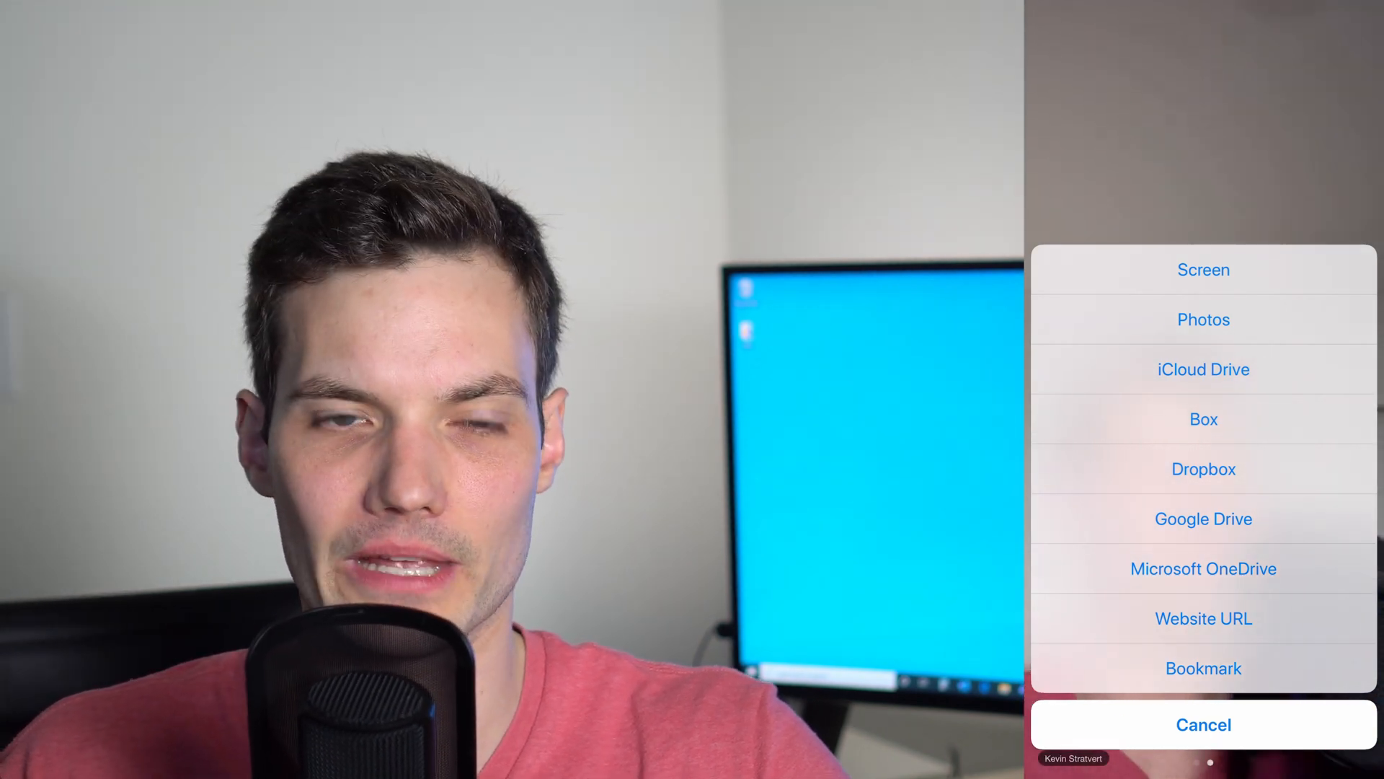
left_click(1202, 468)
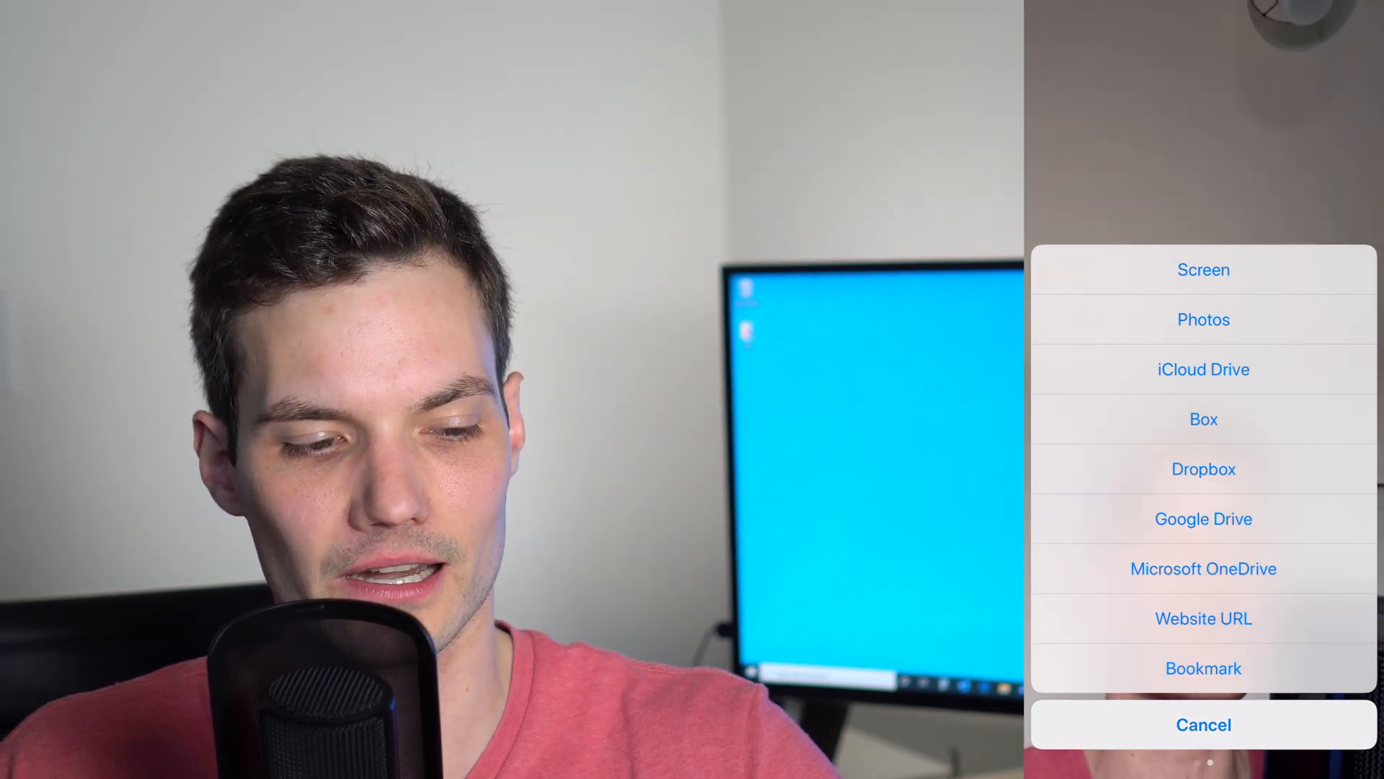
left_click(1203, 723)
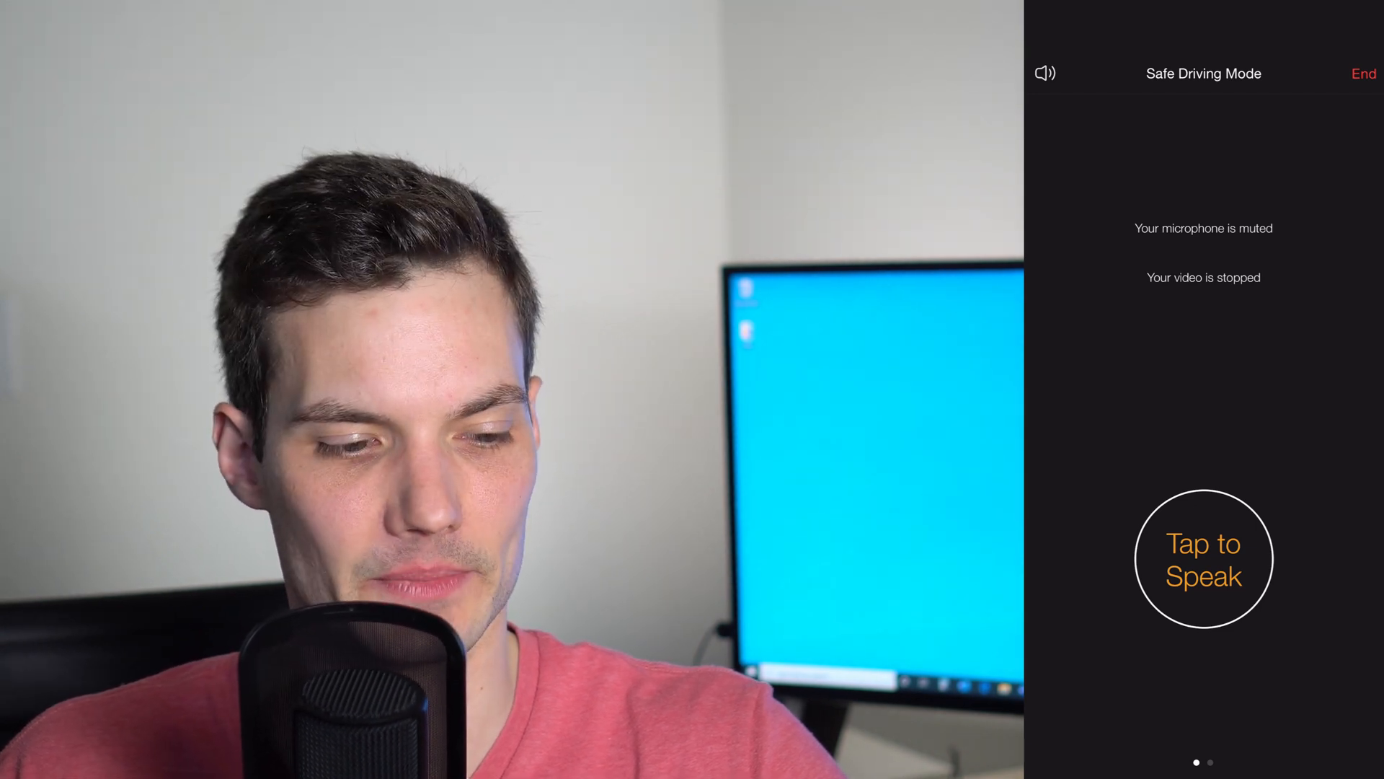
Unmute briefly to speak in Safe Driving Mode, then finish speaking.
left_click(1203, 558)
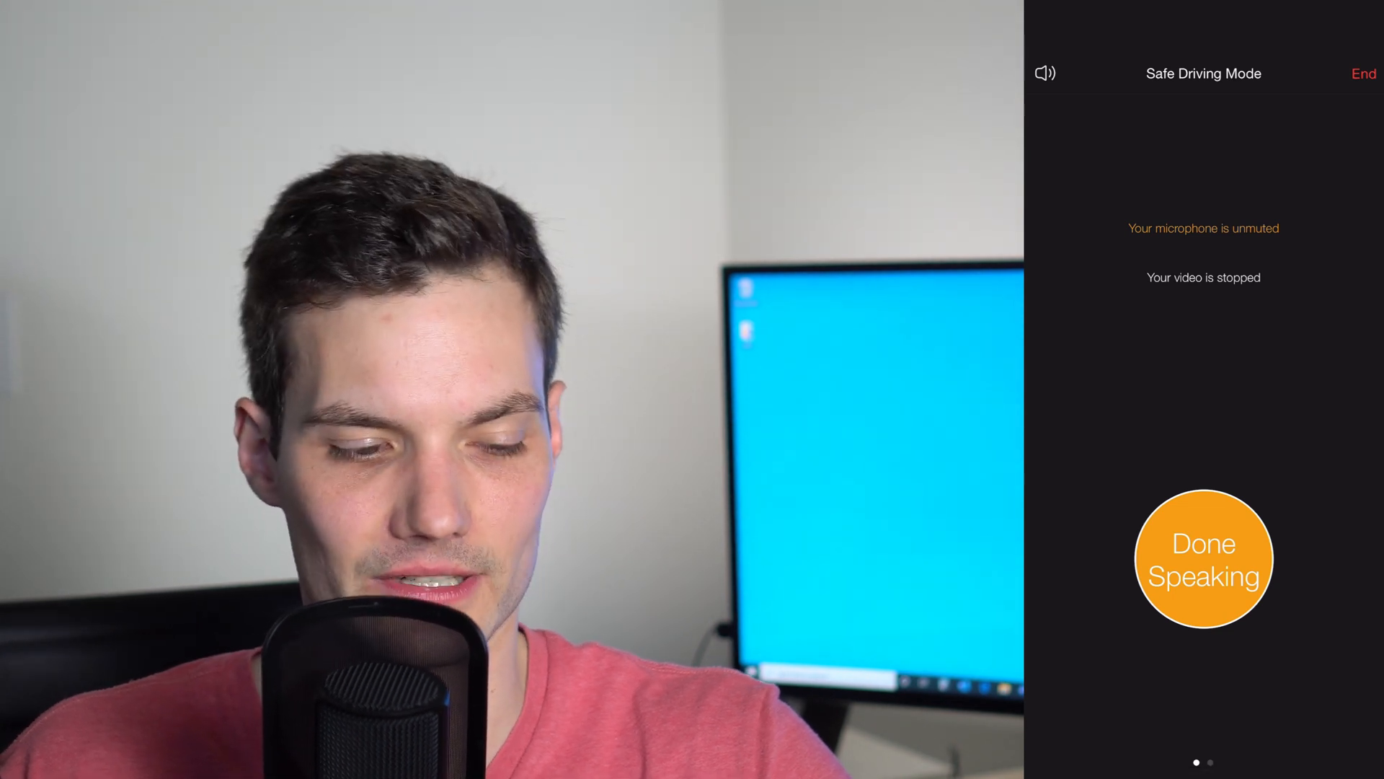
left_click(1202, 559)
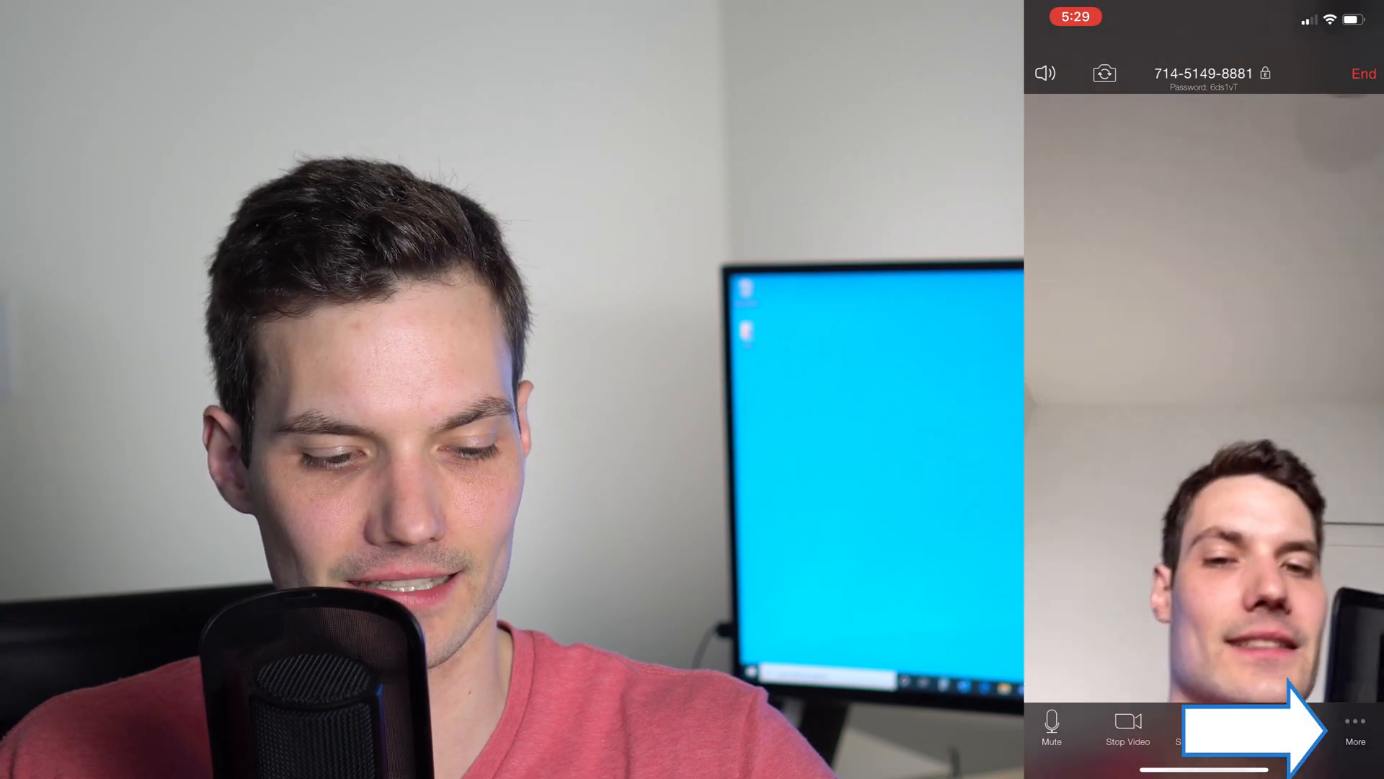
Show the More options sheet with chat, meeting settings and virtual background.
left_click(1355, 724)
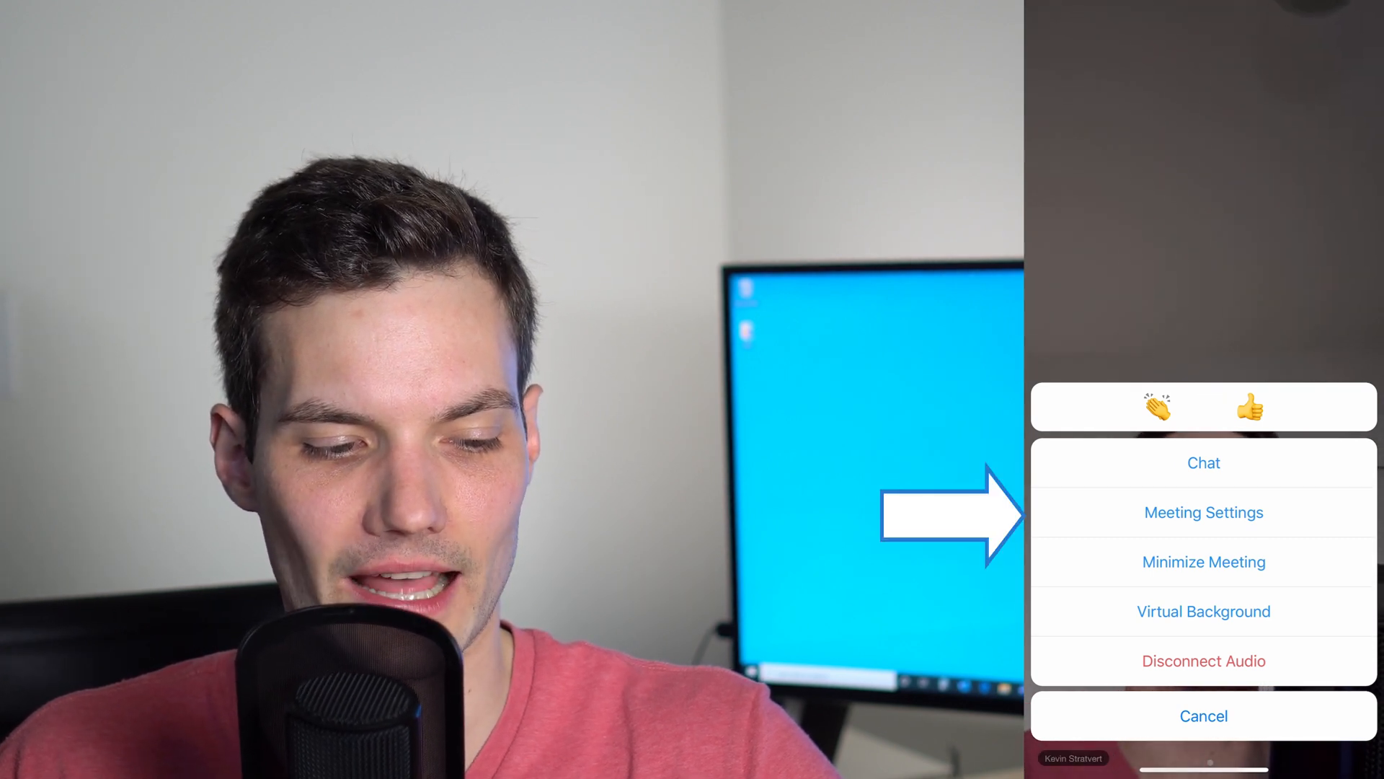
left_click(1203, 463)
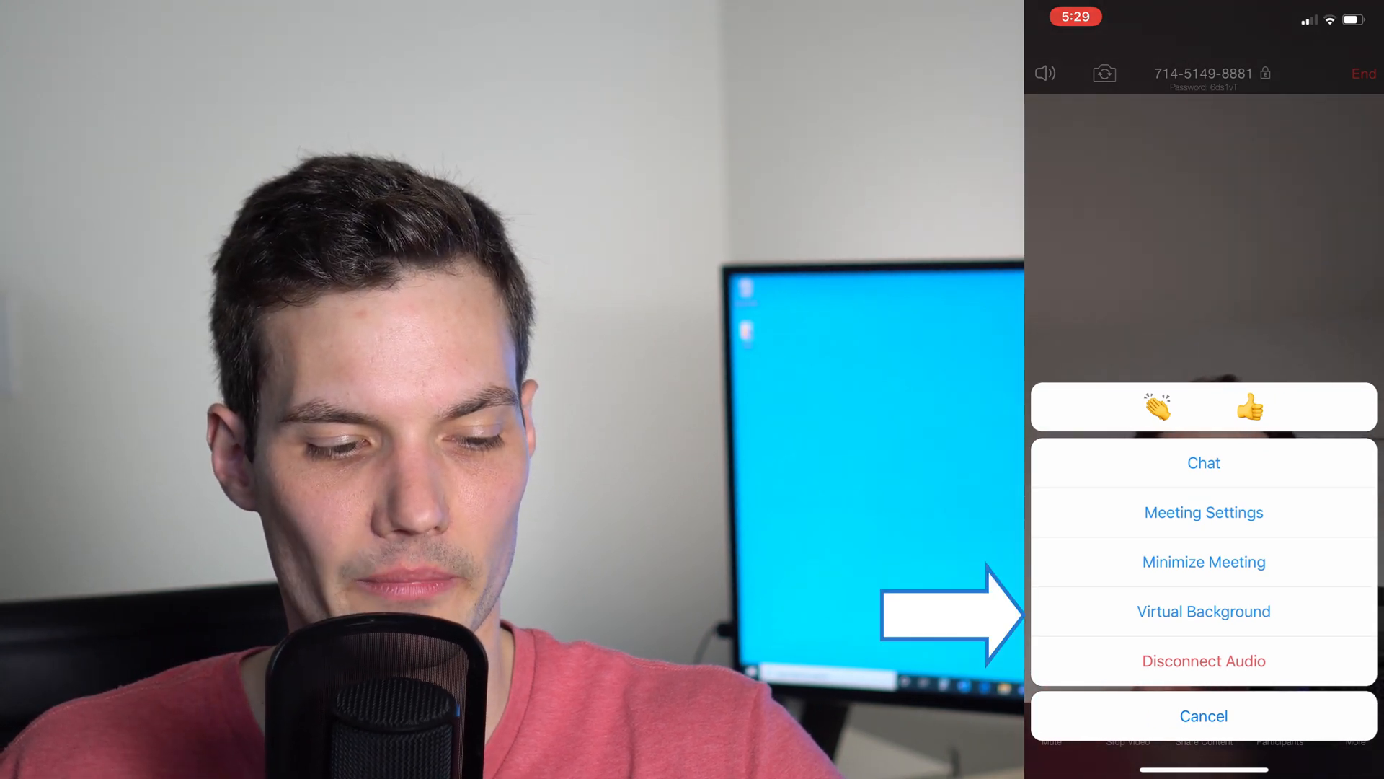
Apply the landscape photo of water and trees from the library as the virtual background.
left_click(1202, 611)
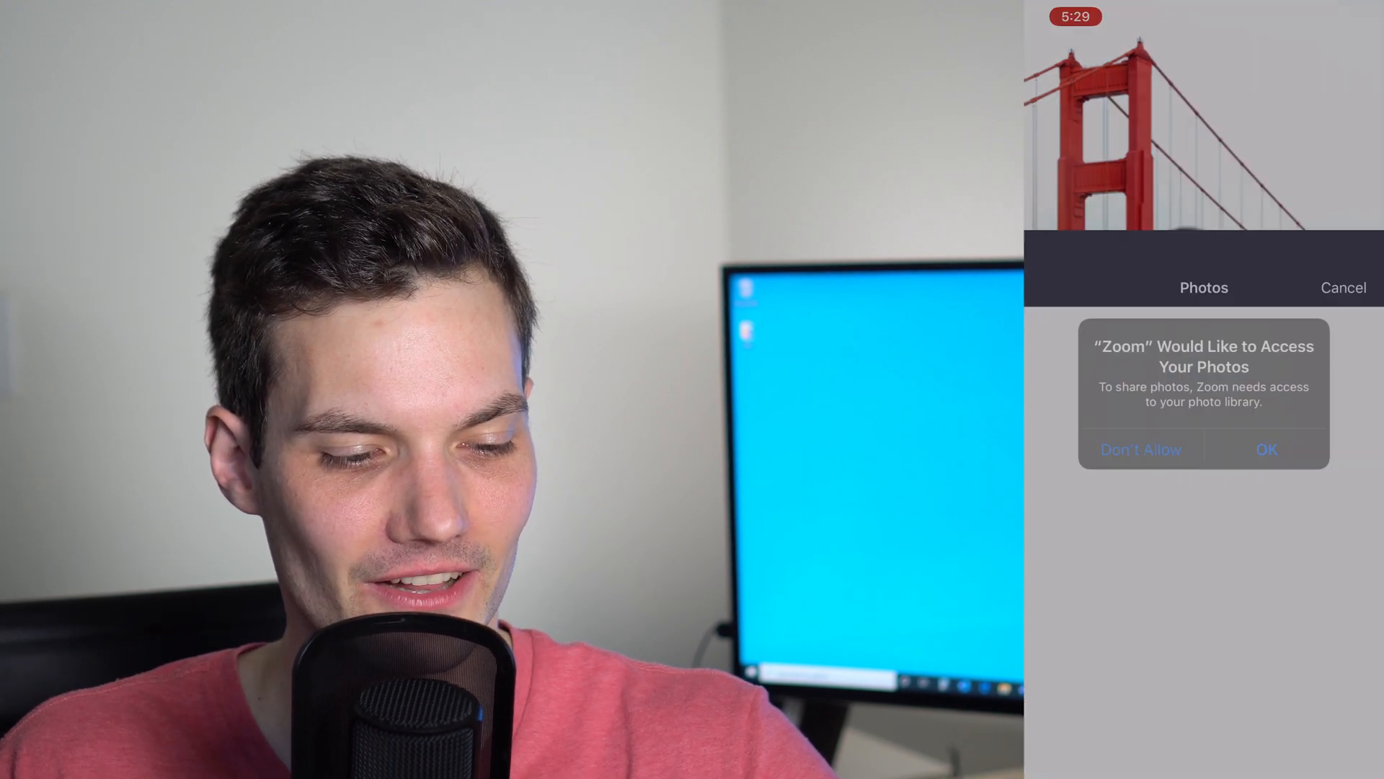
left_click(1266, 450)
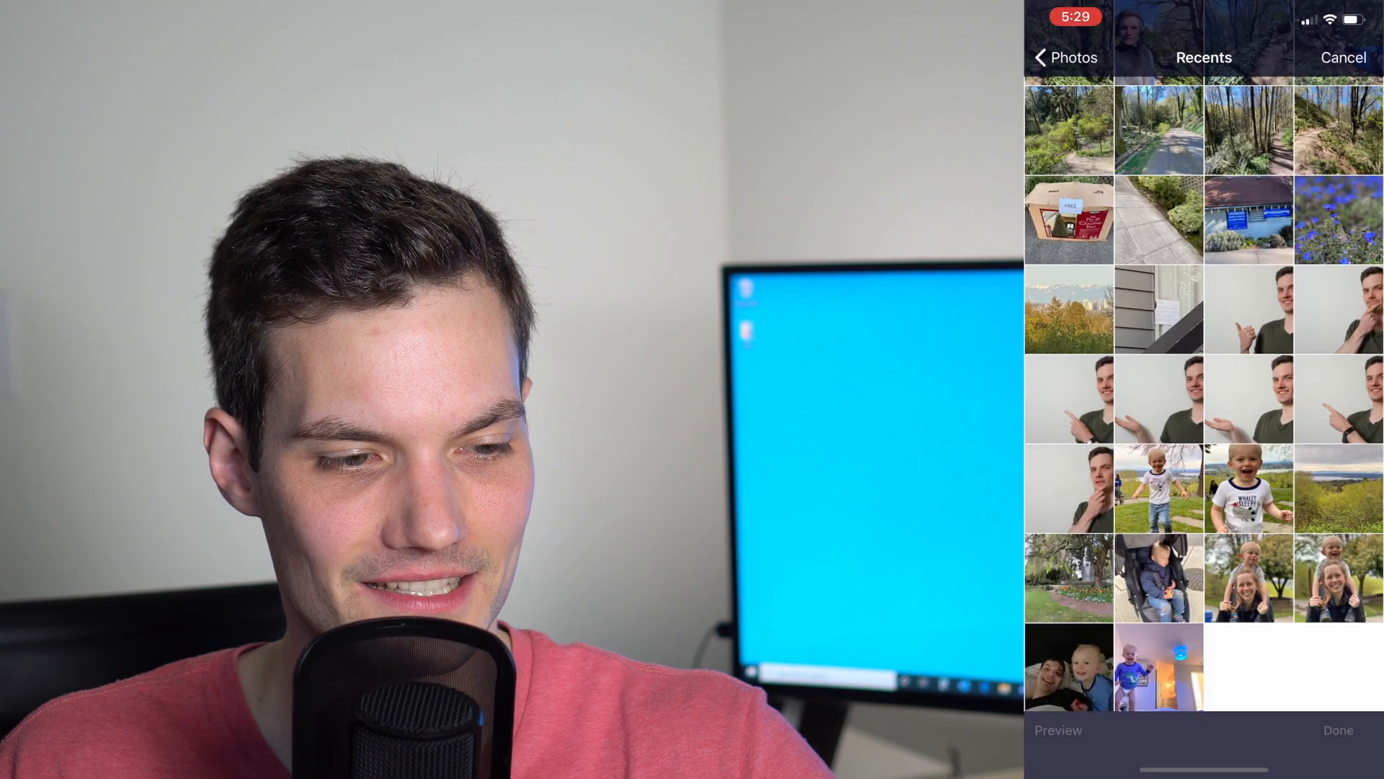
left_click(1338, 489)
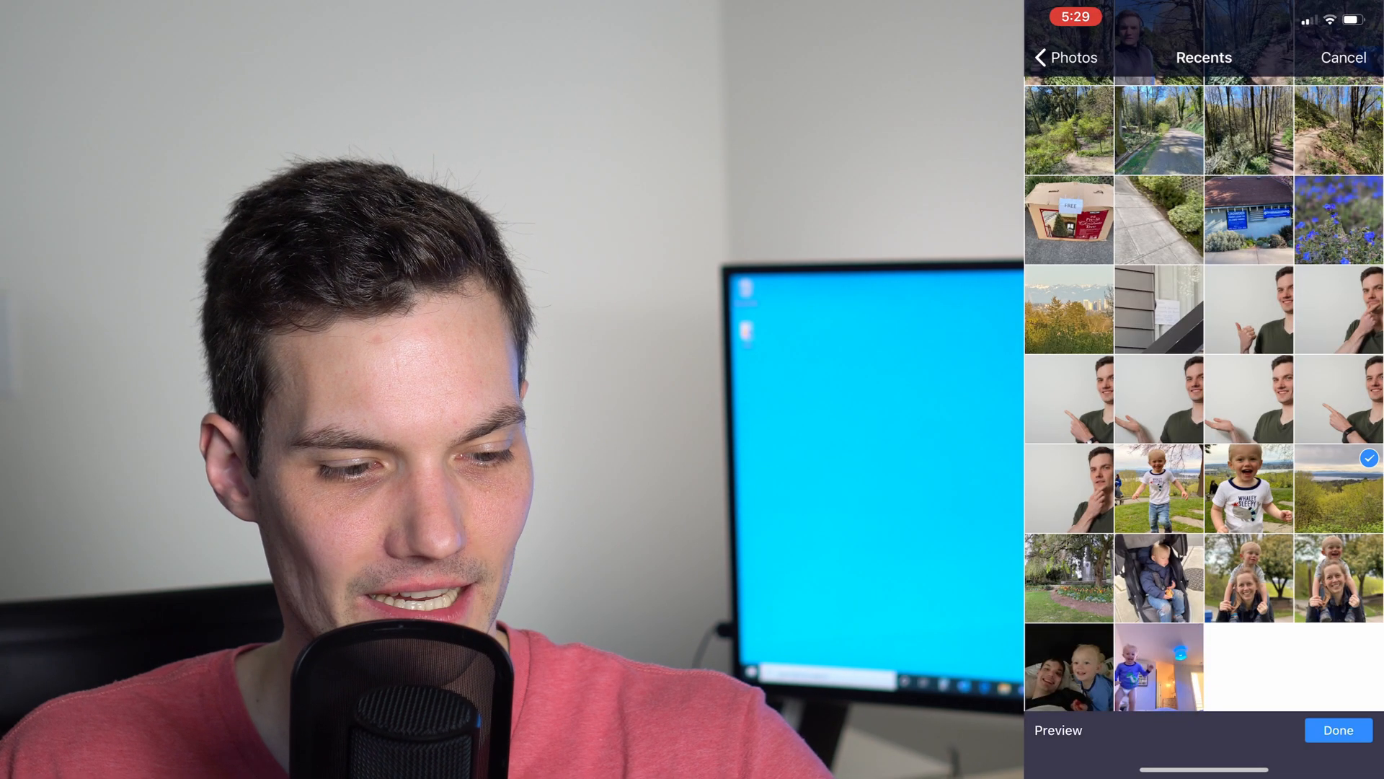
left_click(1338, 729)
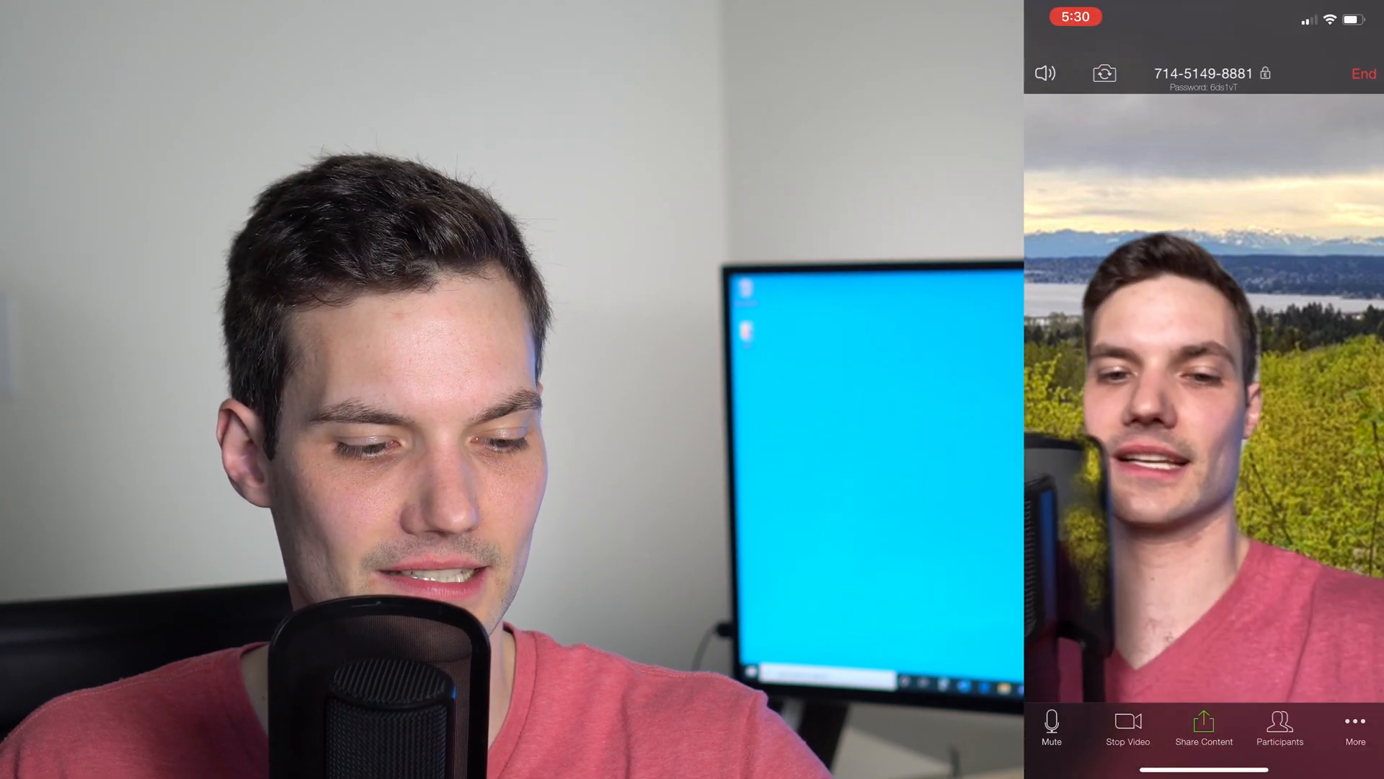
Switch on Touch Up My Appearance in the in-meeting settings and return to the meeting.
left_click(1356, 724)
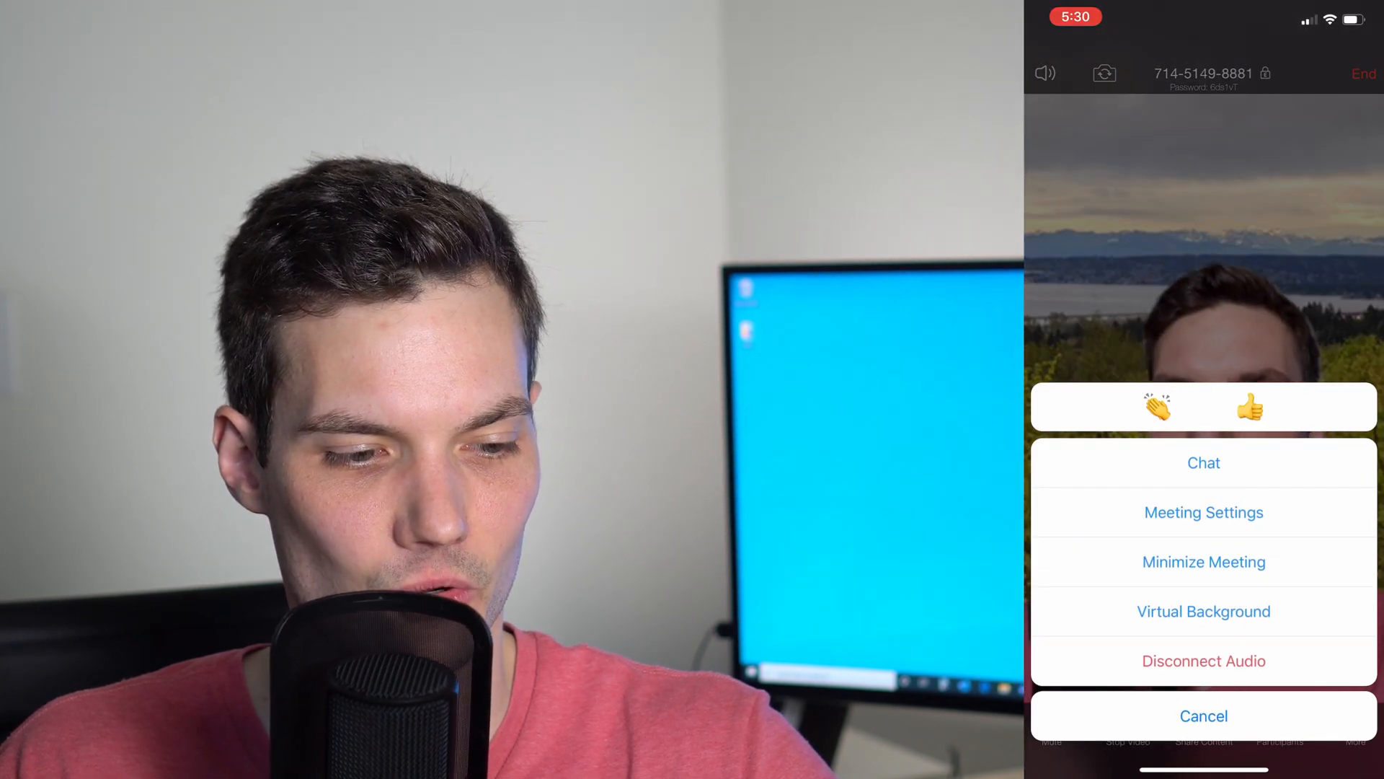
left_click(1202, 512)
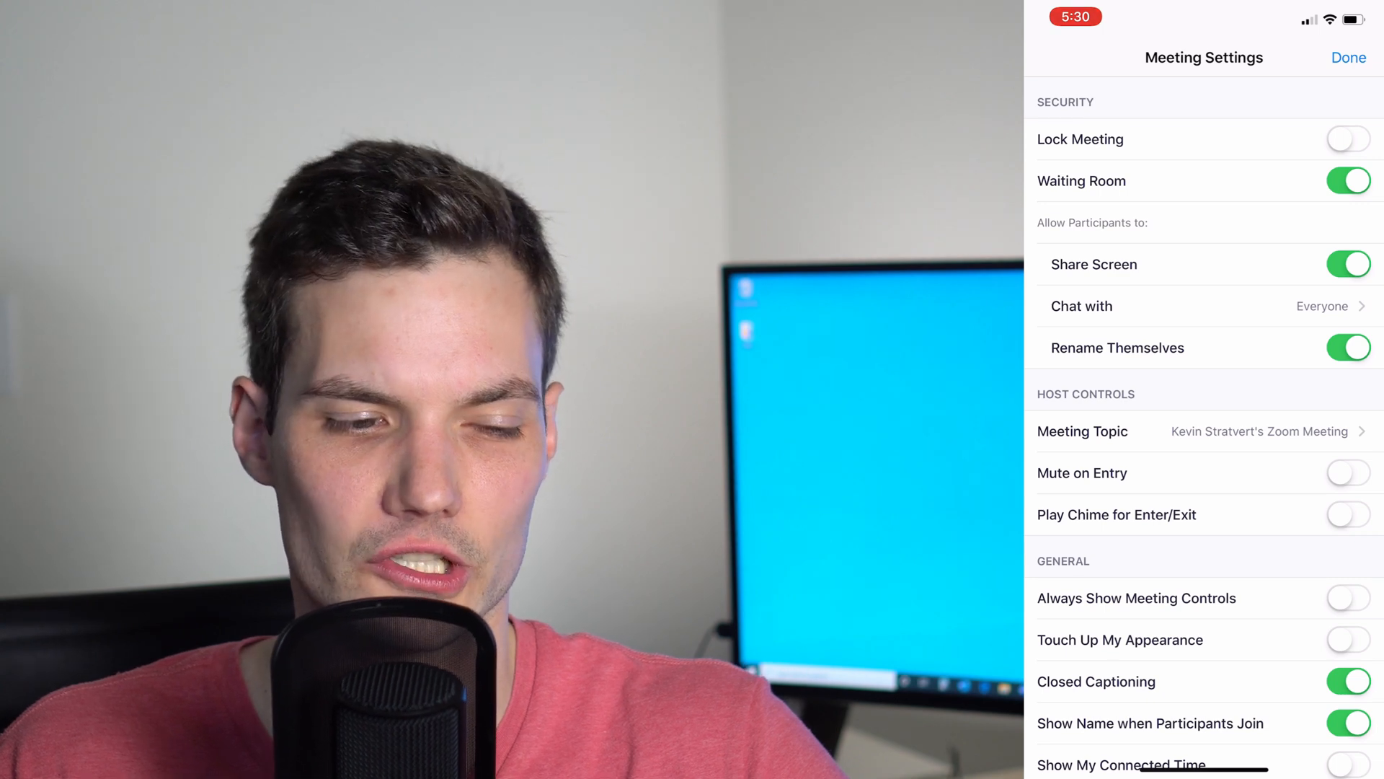
scroll("down", 3)
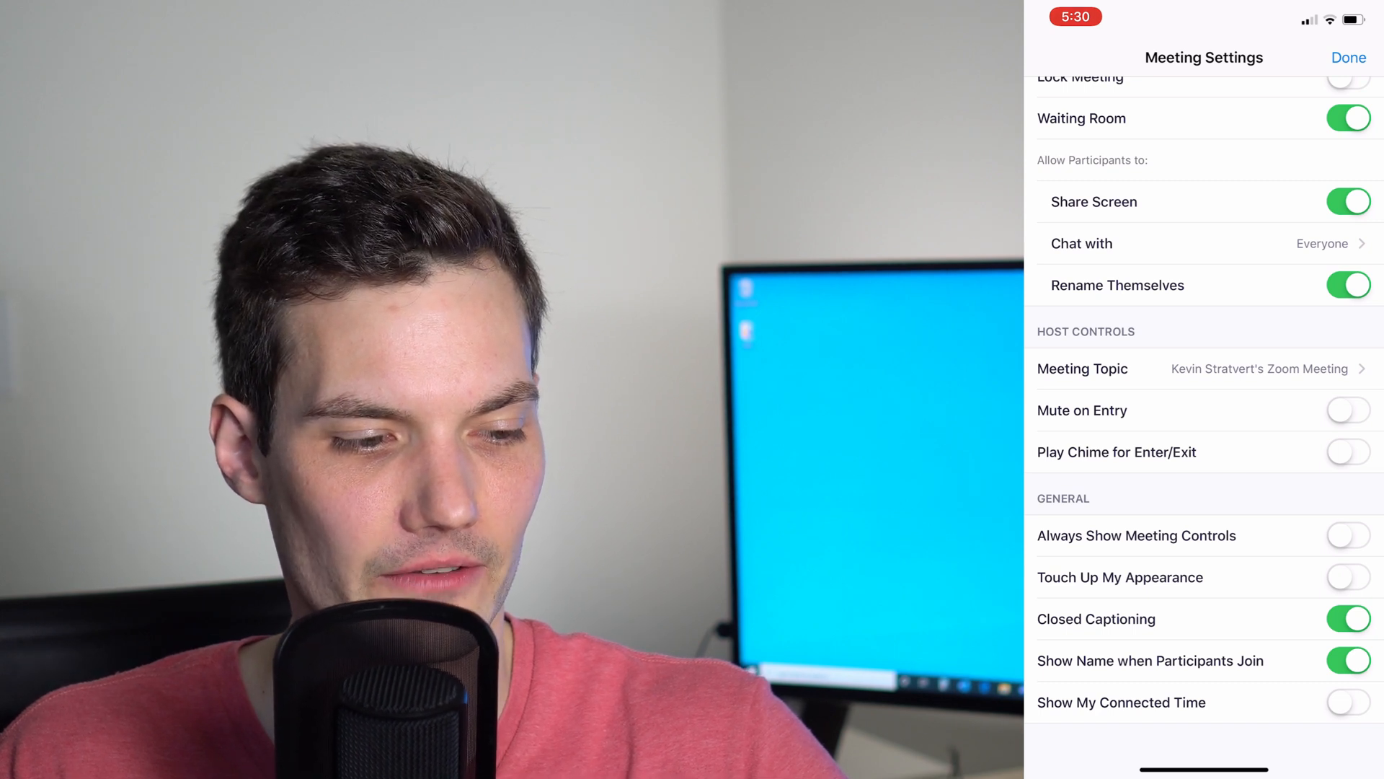
left_click(1348, 577)
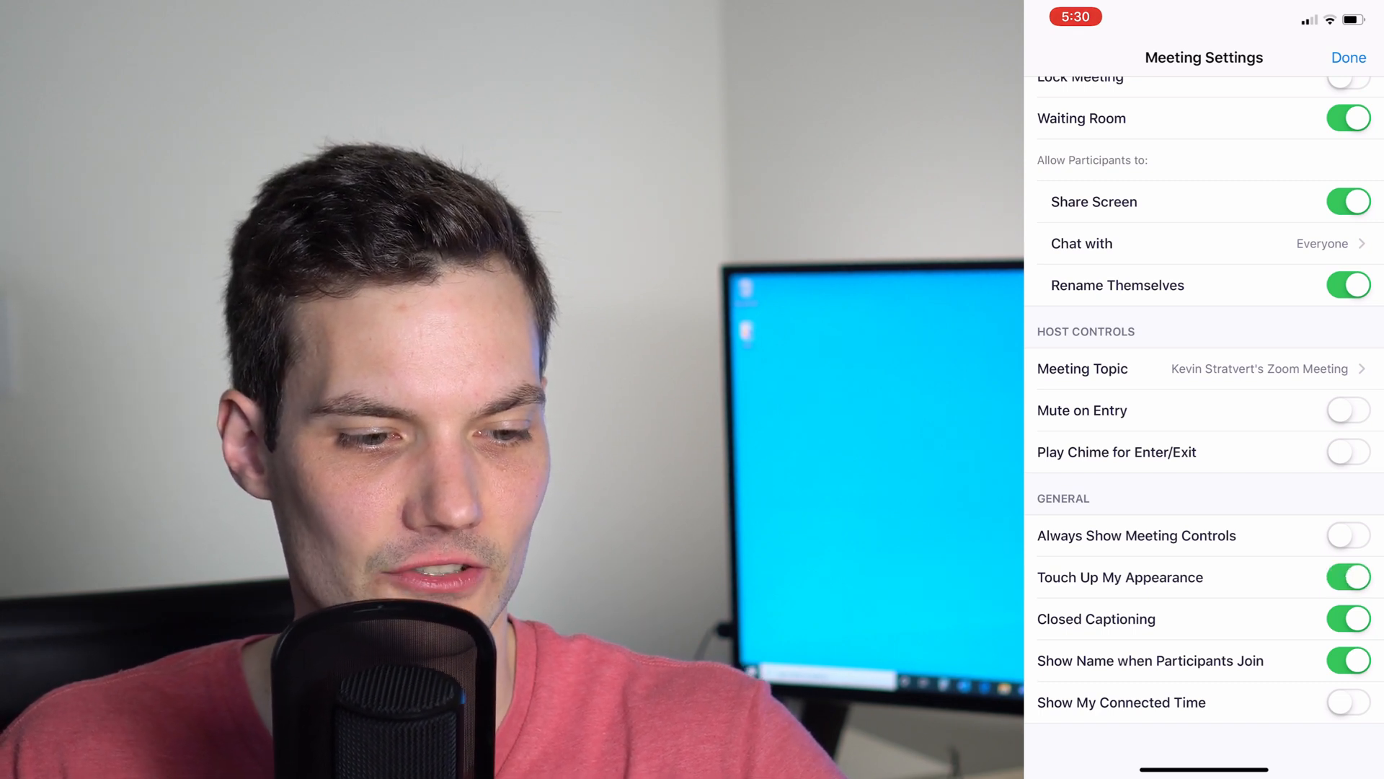
left_click(1349, 58)
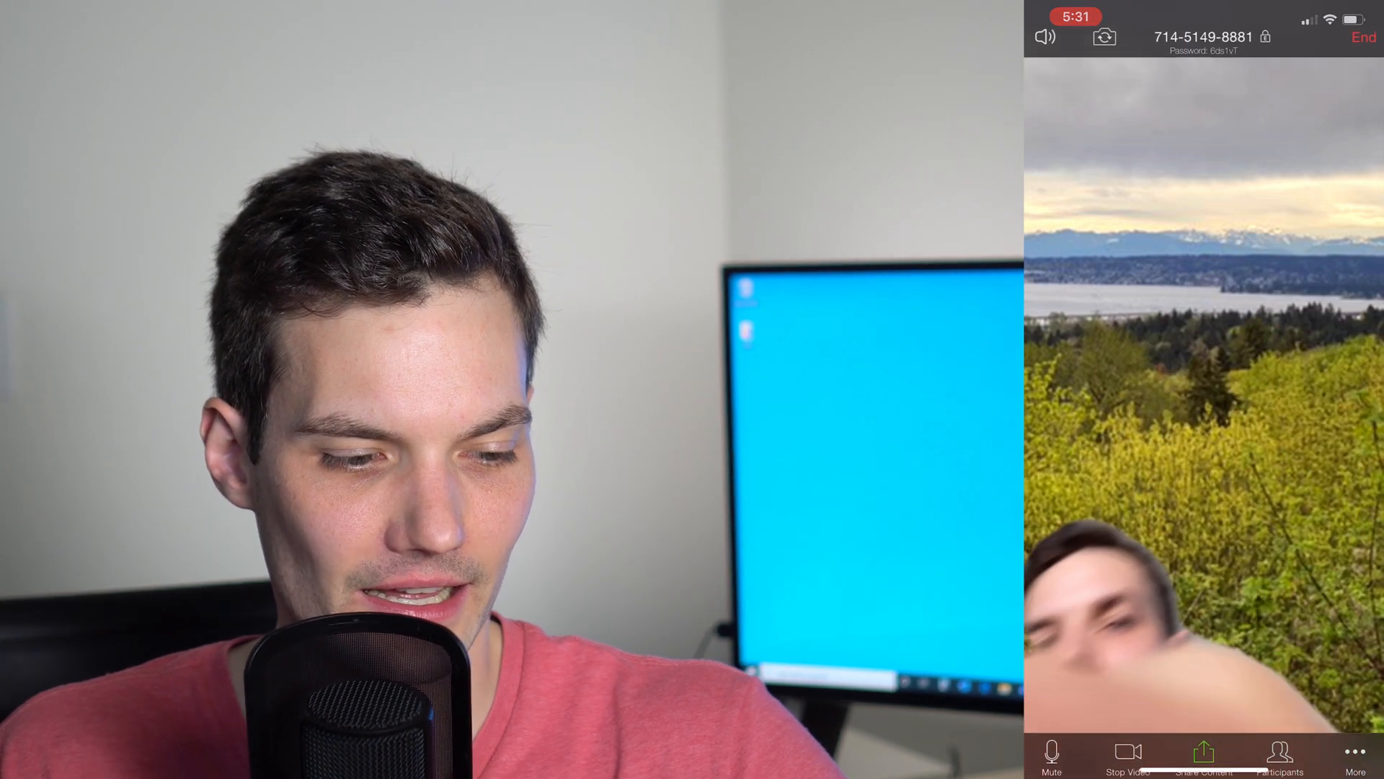
End the meeting for all, returning to the Meet & Chat home.
left_click(1363, 37)
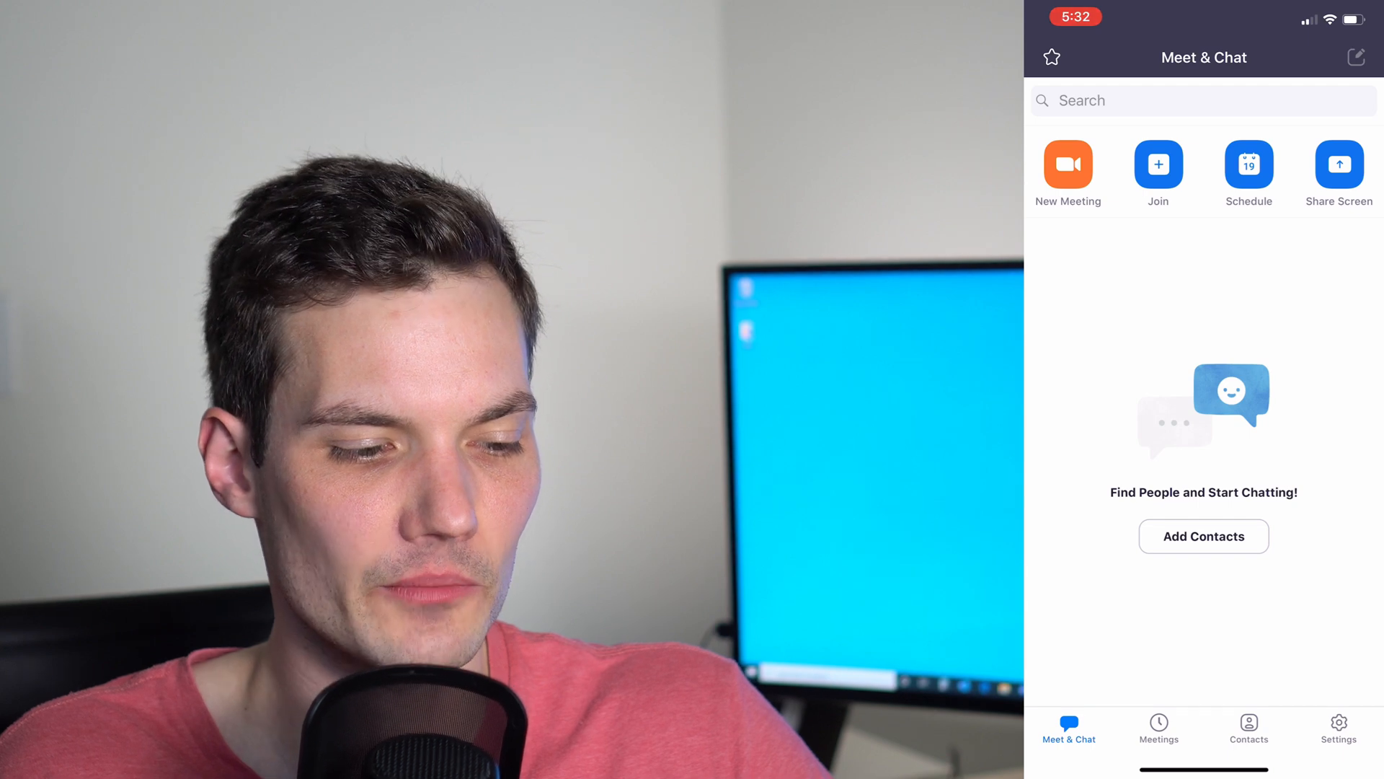
left_click(1248, 171)
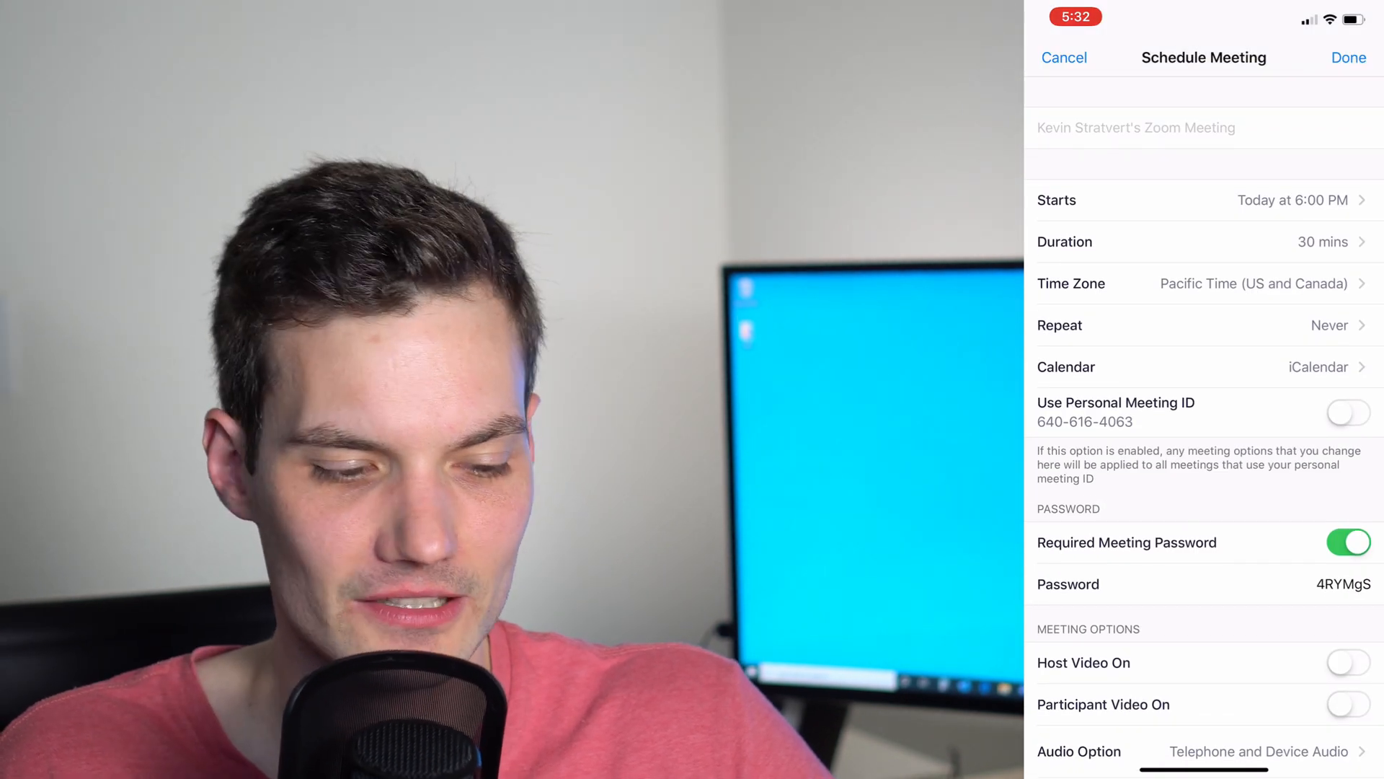
scroll("up", 3)
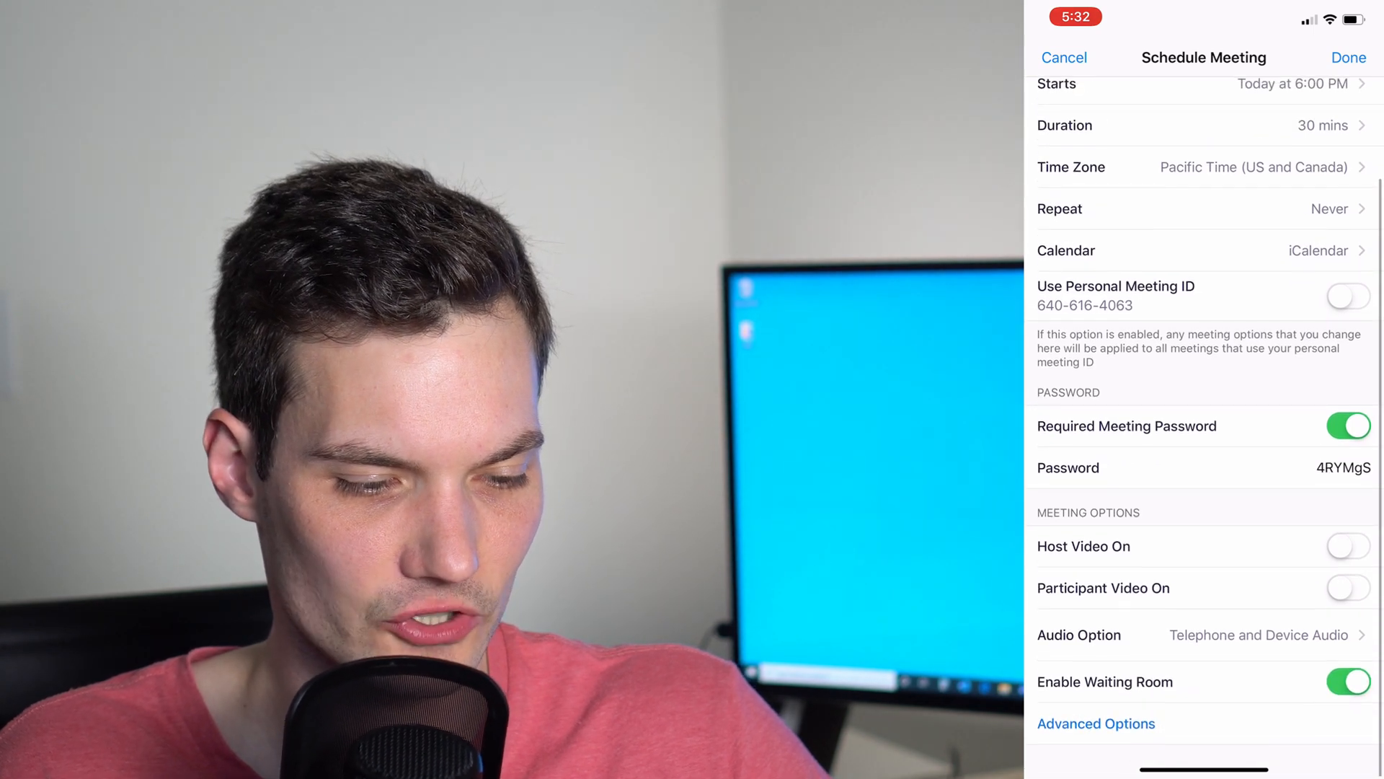
scroll("up", 3)
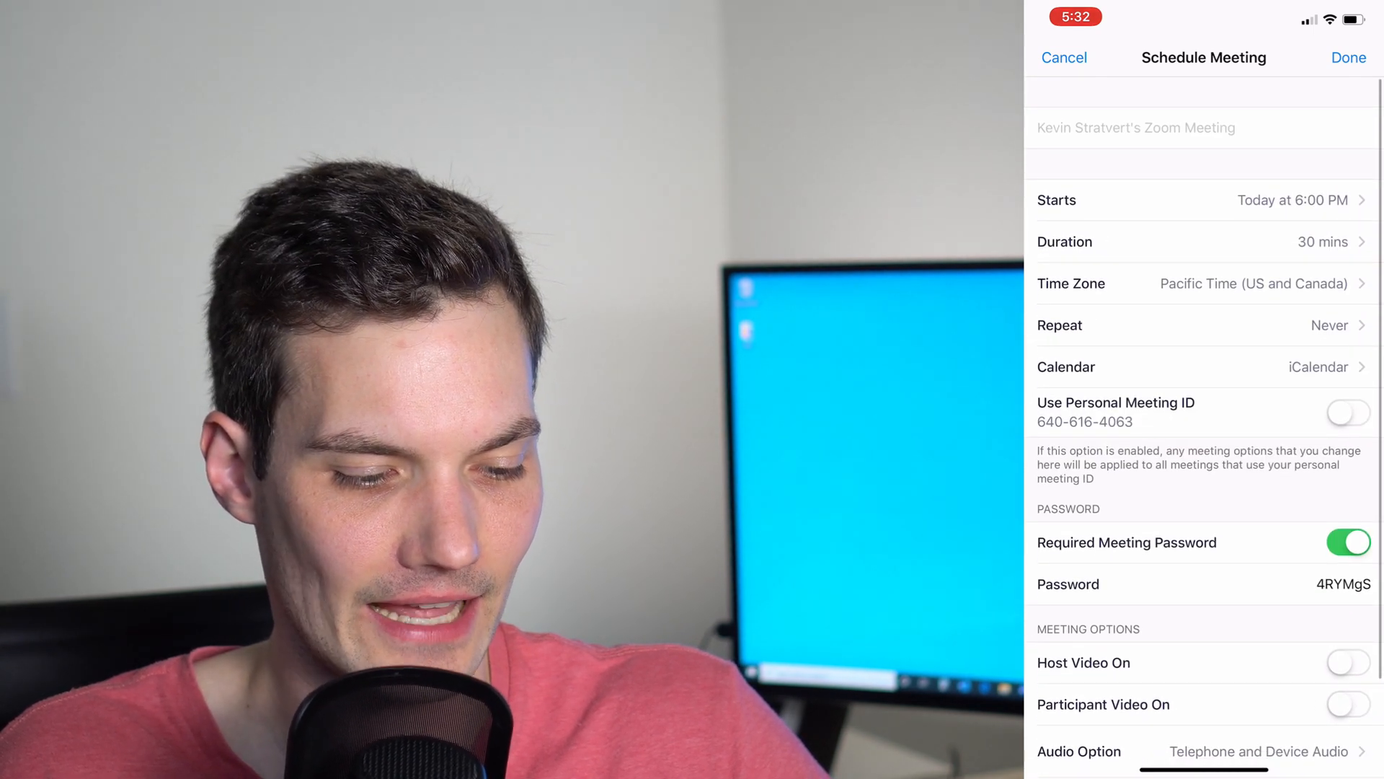
scroll("up", 3)
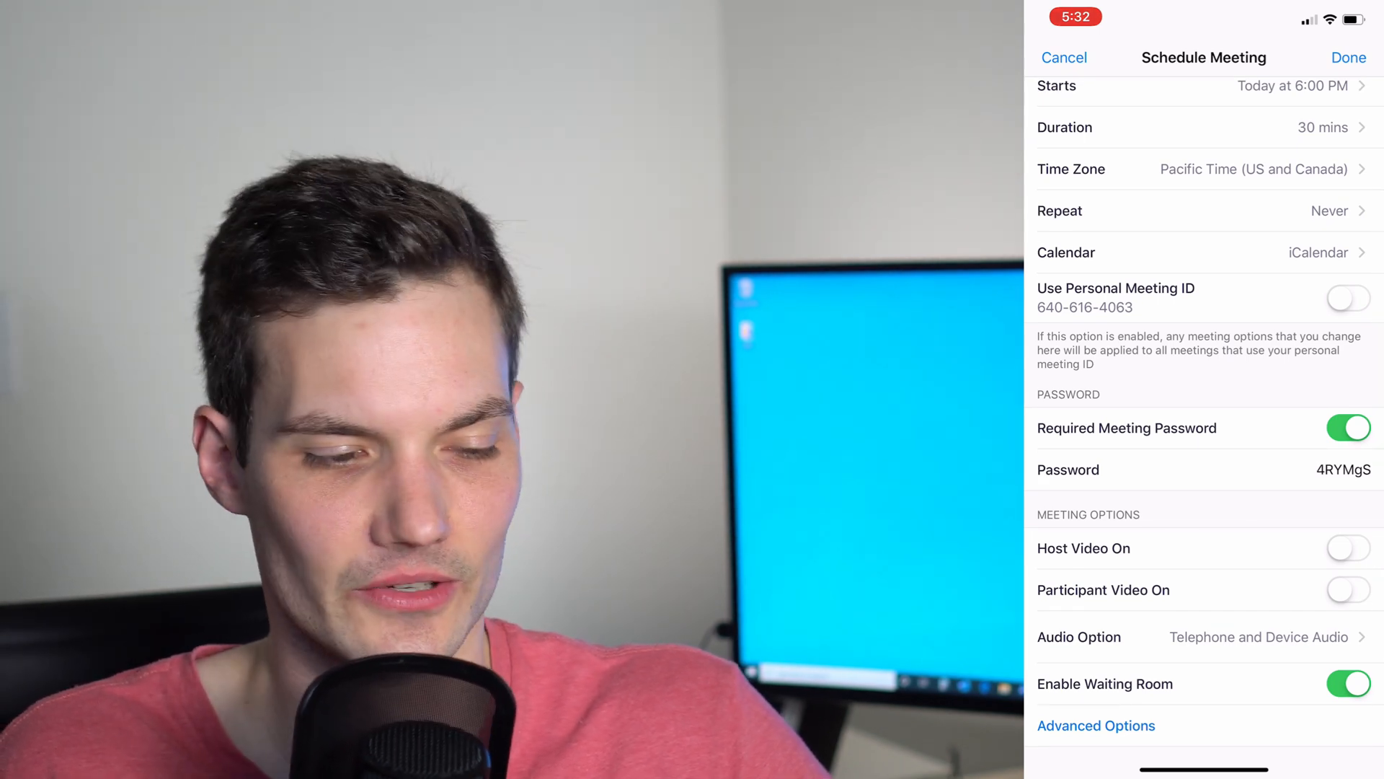
scroll("down", 3)
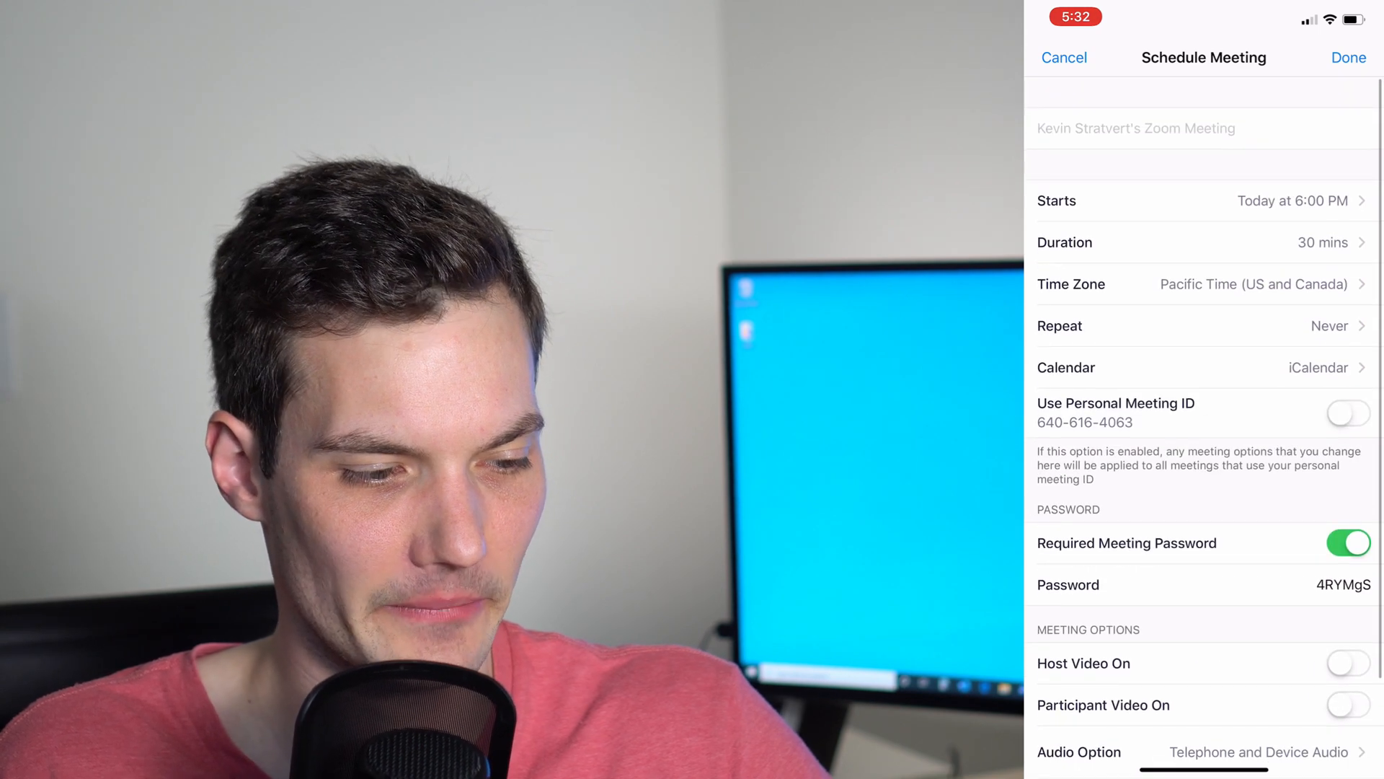
left_click(1064, 57)
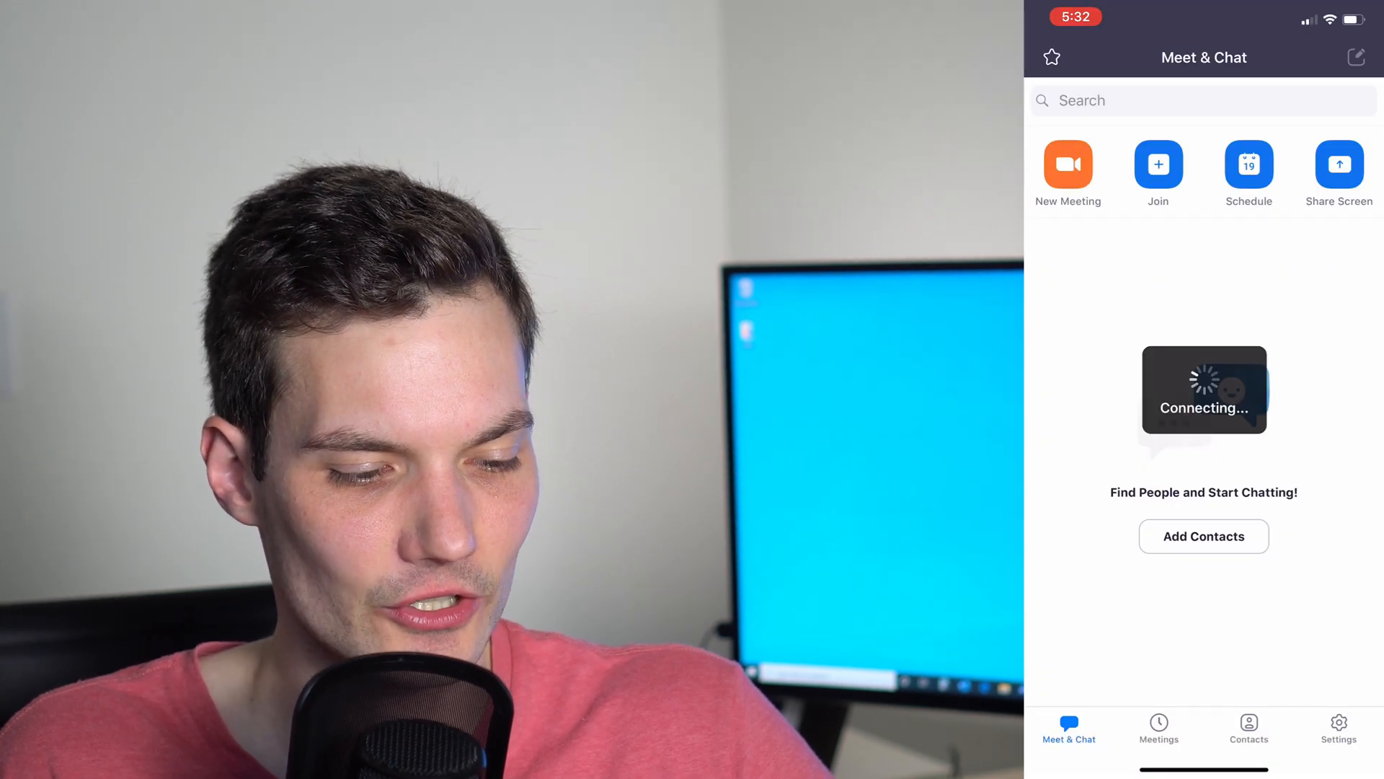
Cancel the Zoom Room sharing key prompt and start connecting phone contacts.
left_click(1338, 164)
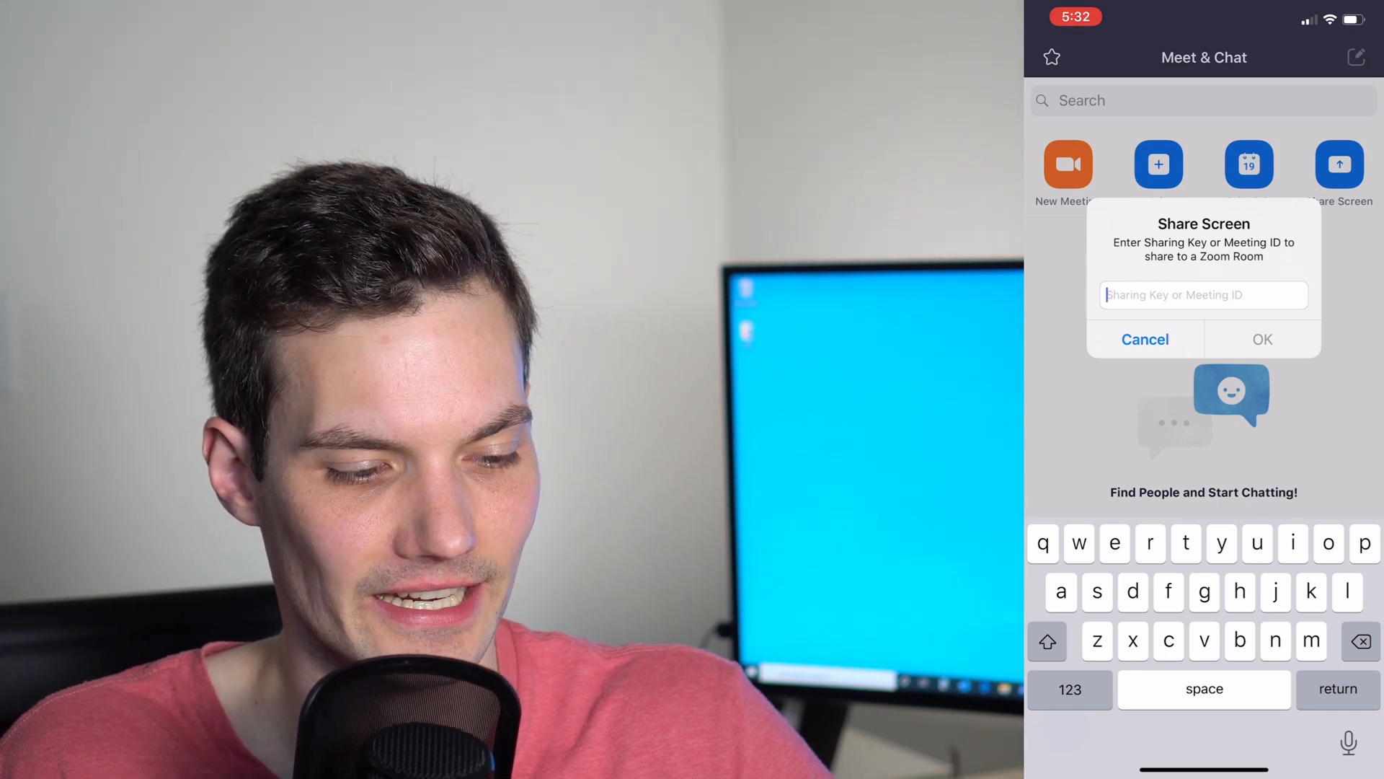
left_click(1145, 339)
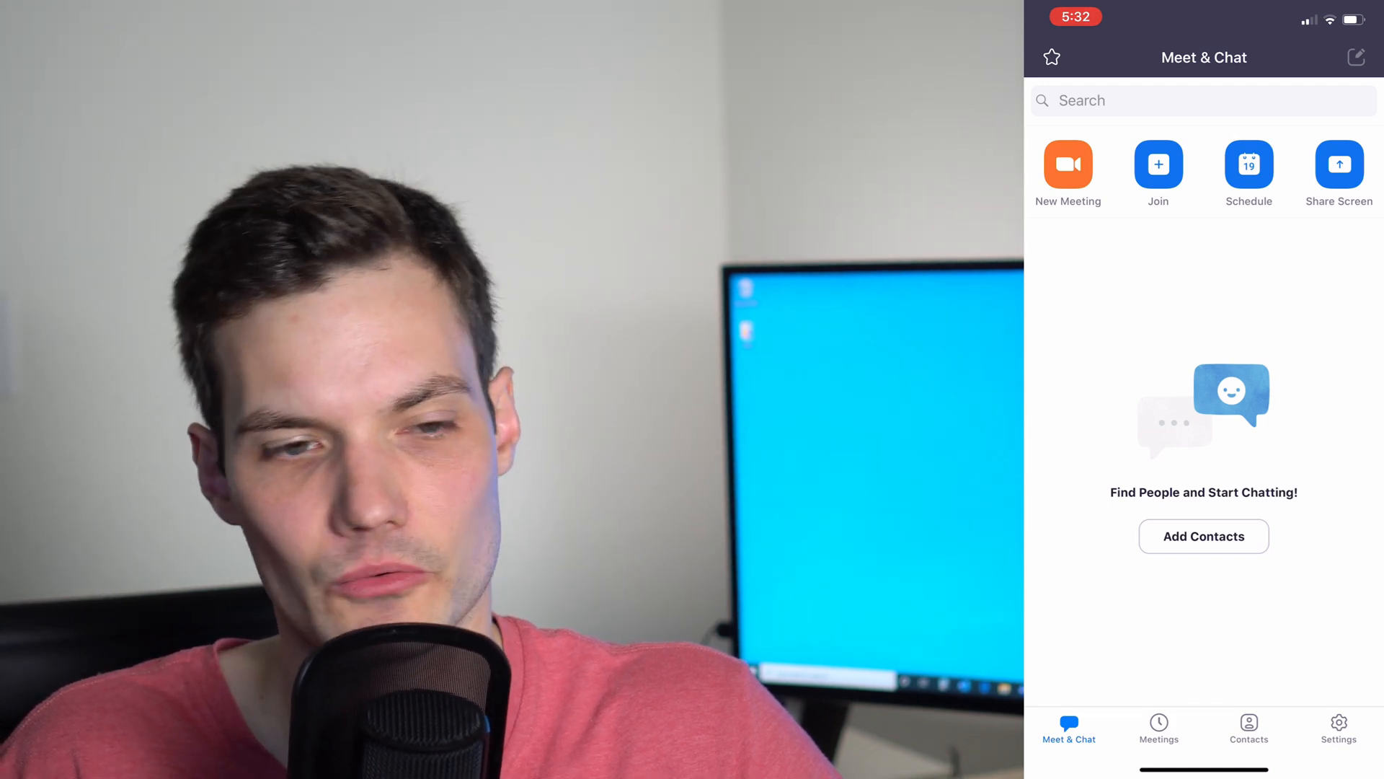
left_click(1158, 728)
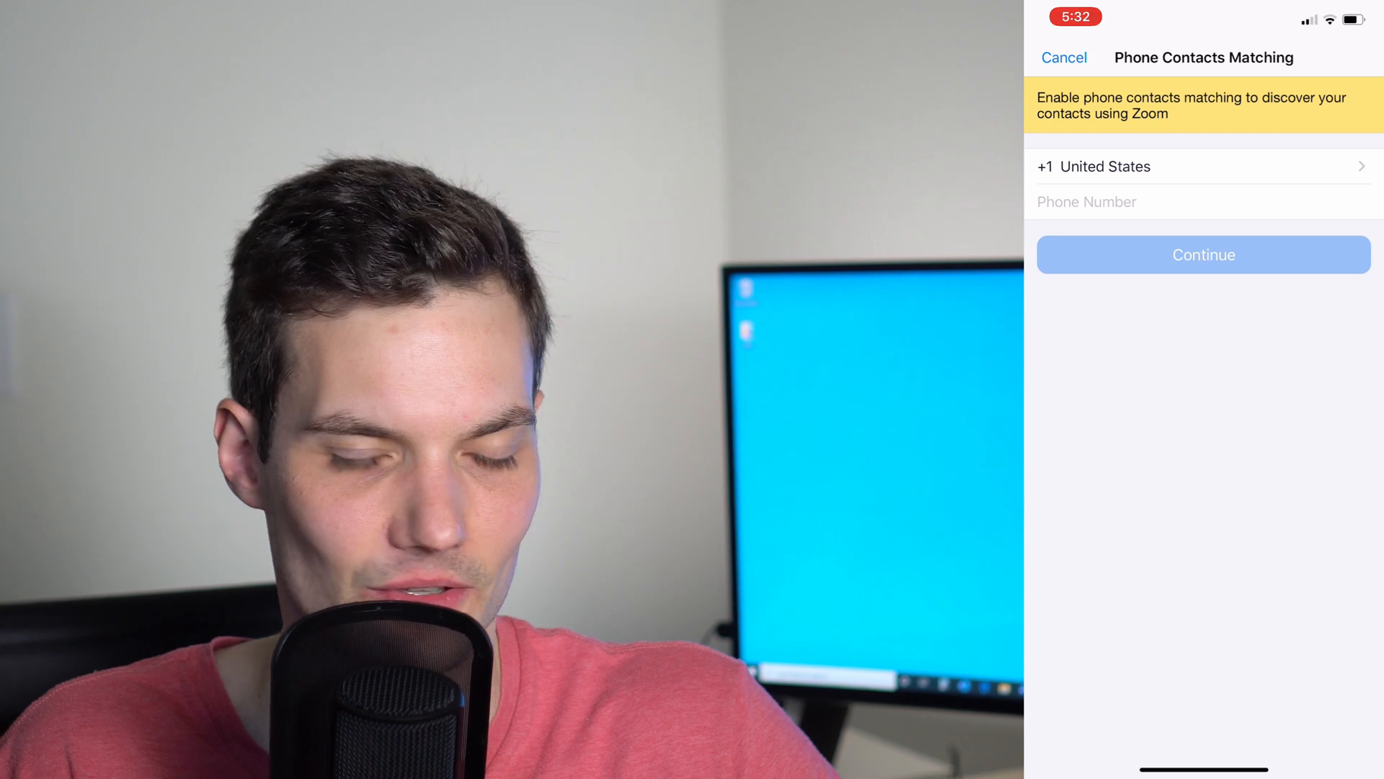
Cancel Phone Contacts Matching and switch to the main Settings list.
left_click(1064, 57)
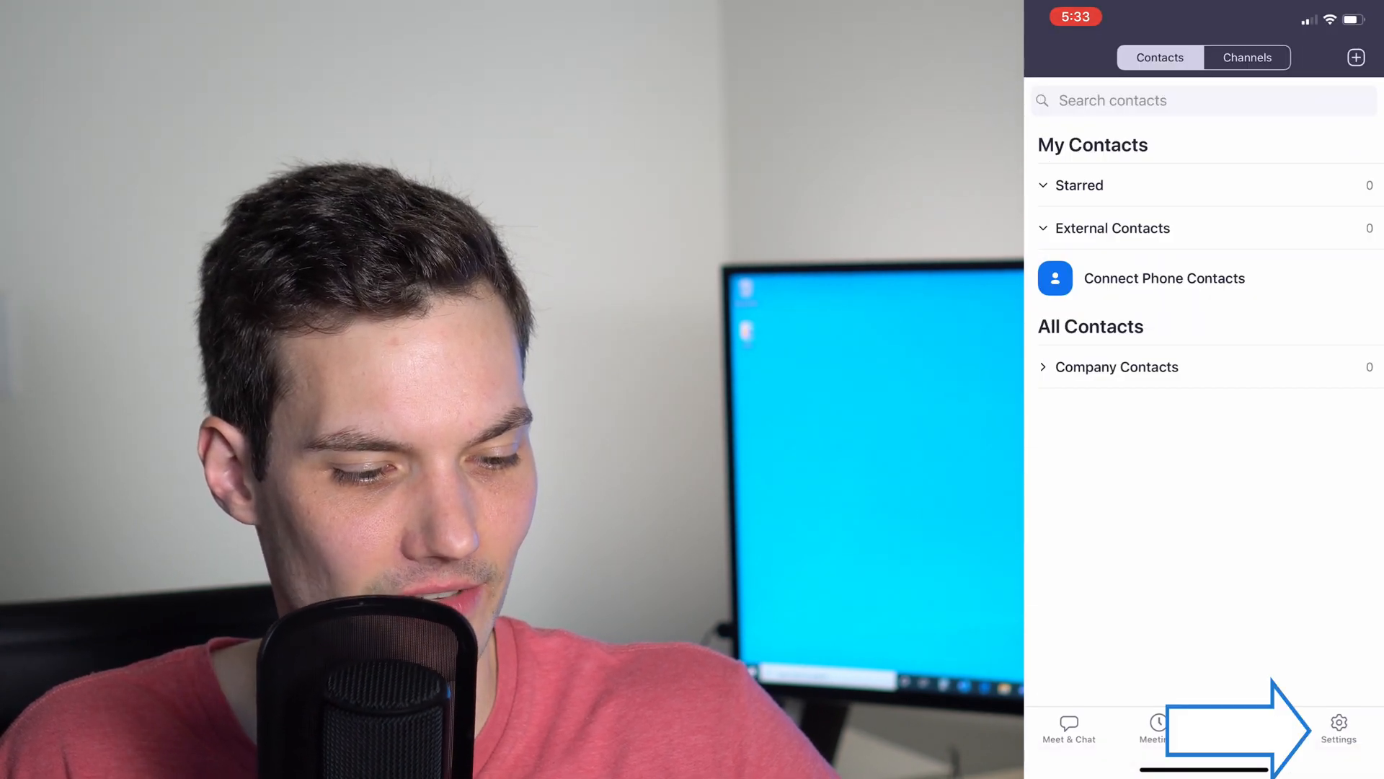
left_click(1338, 729)
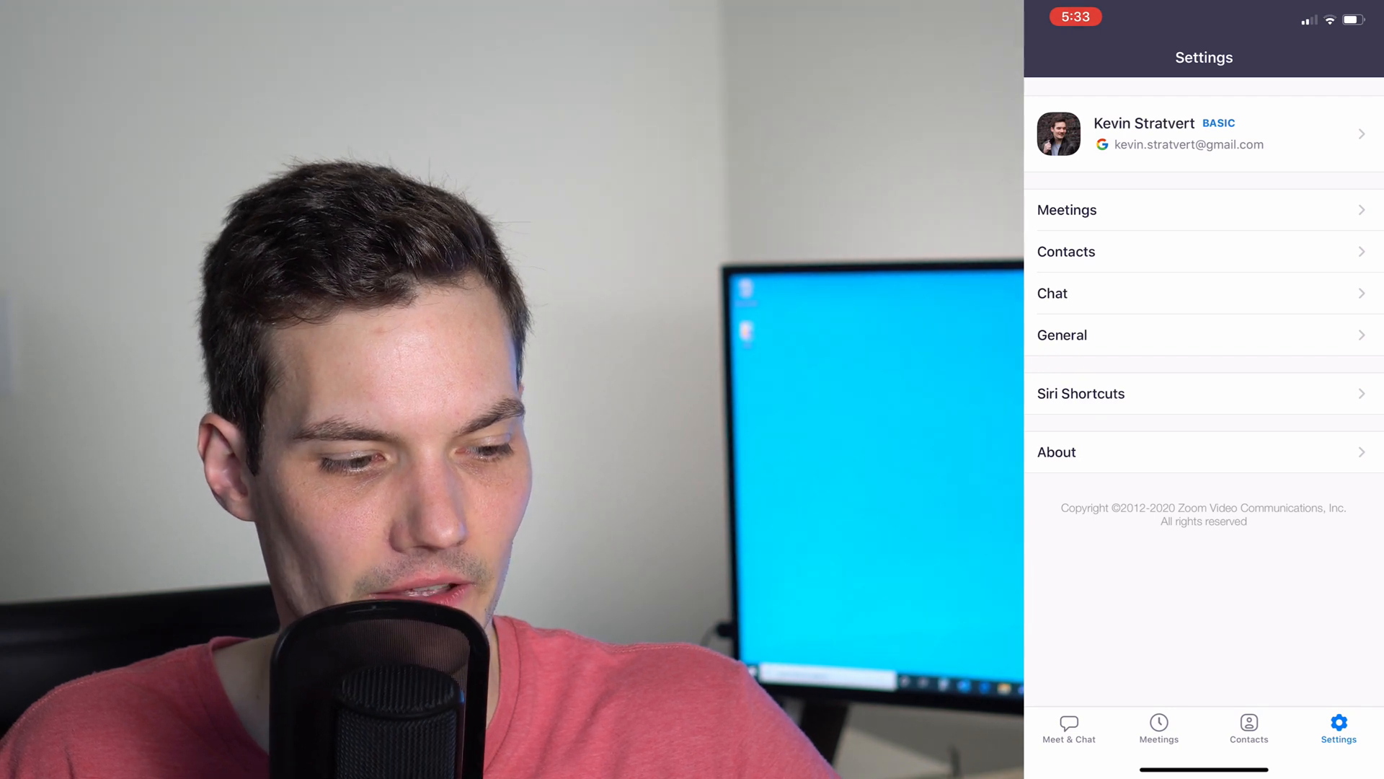